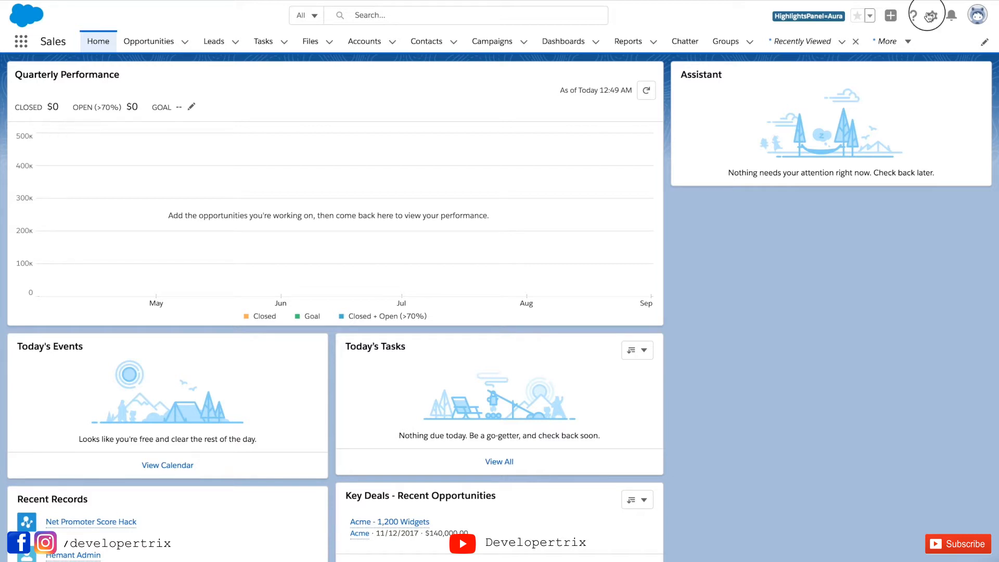
Step: Head into Setup via the gear icon
{"action": "left_click", "coordinate": [930, 15]}
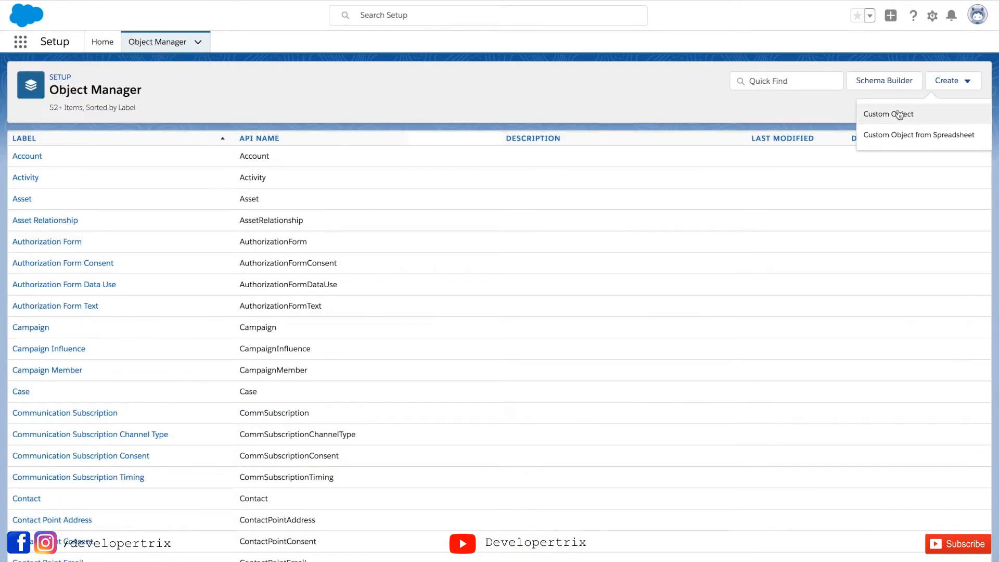
Step: Define a custom object labelled 'Email Response' / 'Email Responses' and save it
{"action": "left_click", "coordinate": [887, 114]}
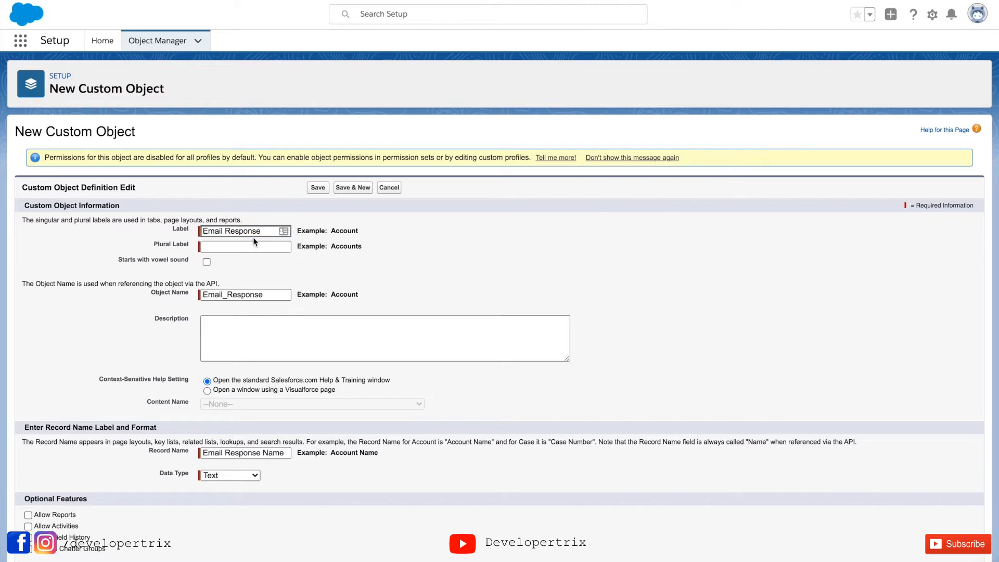
{"action": "type", "text": "Email Responses"}
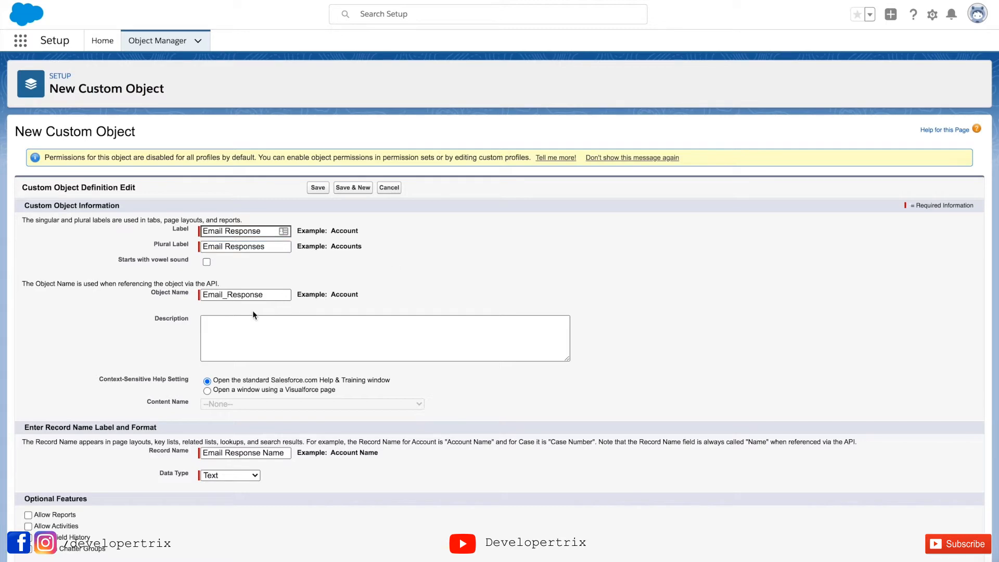
{"action": "mouse_move", "coordinate": [164, 388]}
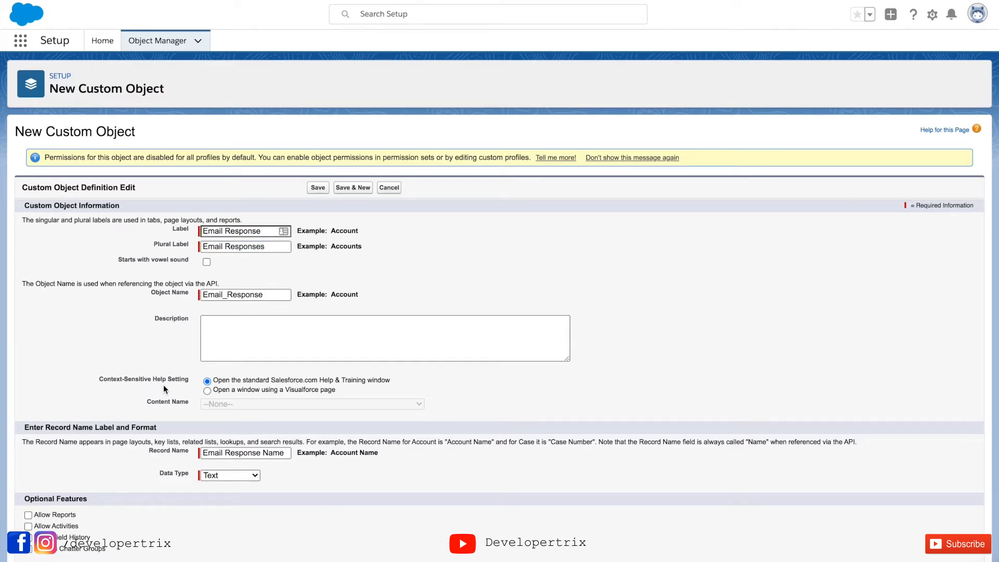
{"action": "scroll", "scroll_direction": "down", "scroll_amount": 3}
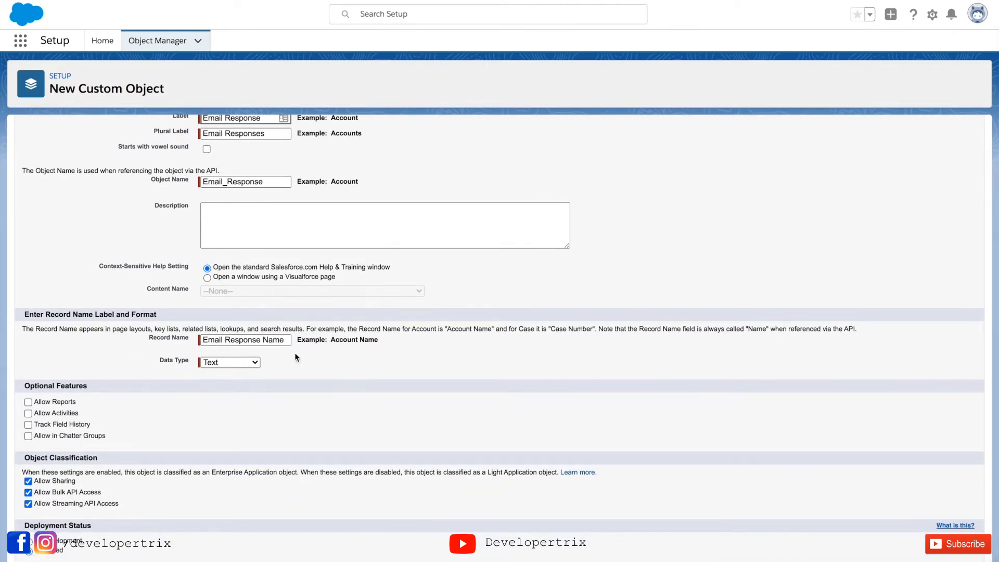
{"action": "scroll", "scroll_direction": "down", "scroll_amount": 3}
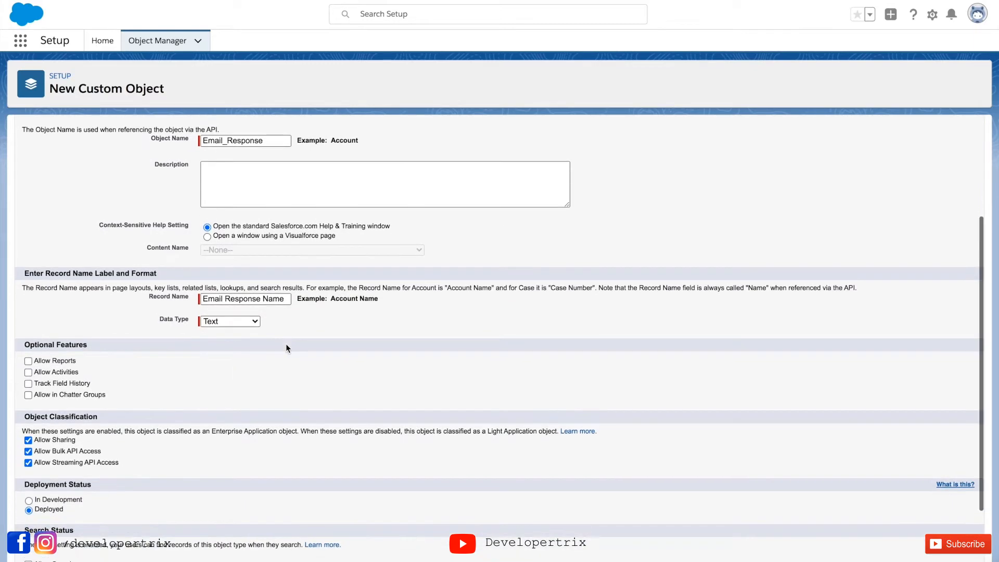
{"action": "scroll", "scroll_direction": "down", "scroll_amount": 3}
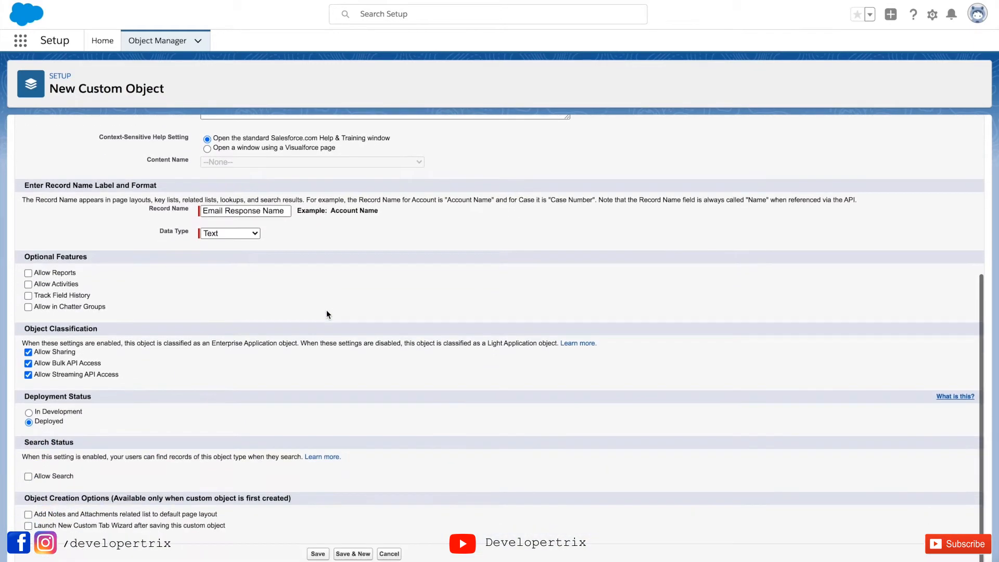
{"action": "scroll", "scroll_direction": "up", "scroll_amount": 3}
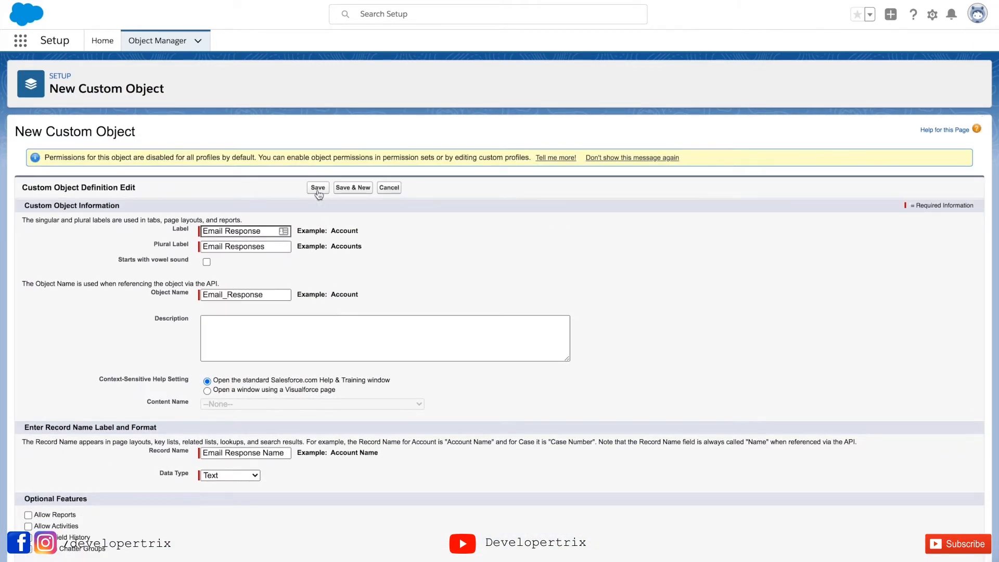
{"action": "left_click", "coordinate": [317, 187]}
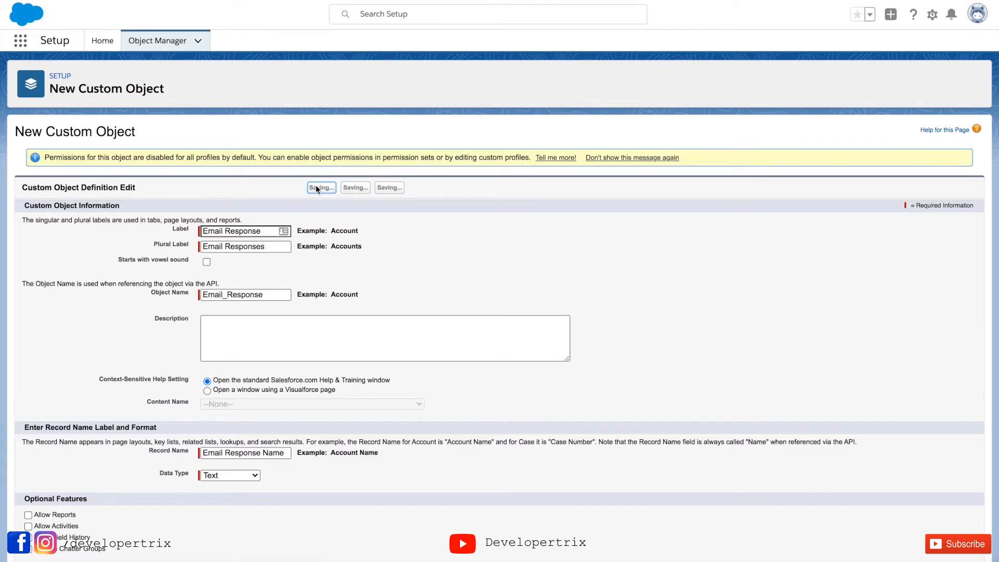
Step: Define a Number field labelled 'Nps Response' on the Email Response object
{"action": "left_click", "coordinate": [321, 187]}
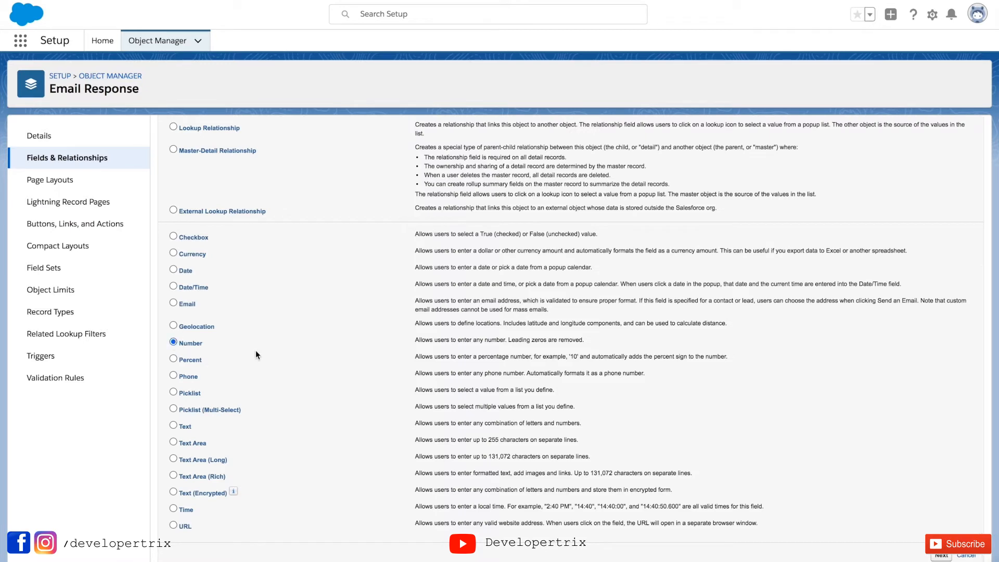
{"action": "mouse_move", "coordinate": [760, 469]}
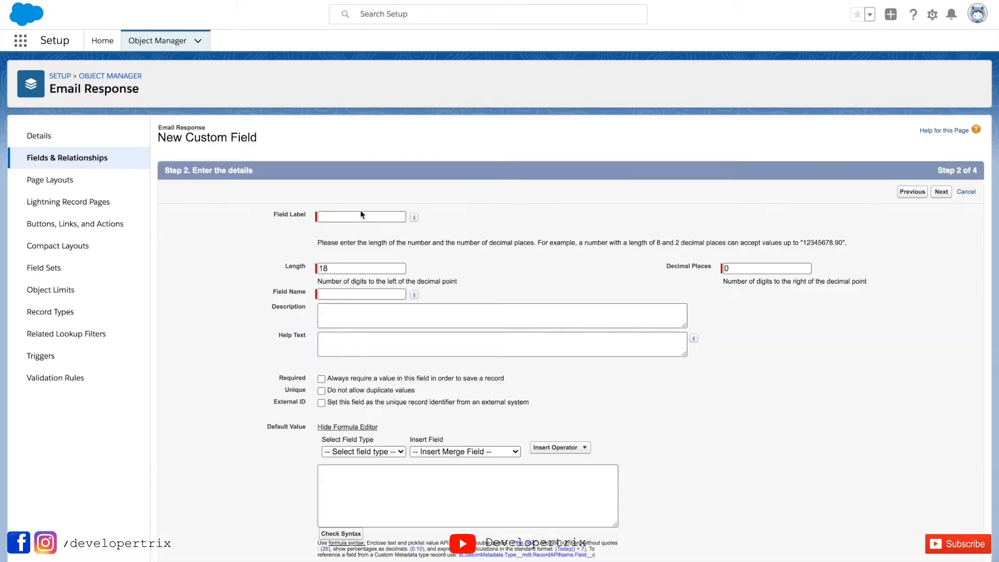
{"action": "type", "text": "Nps Re"}
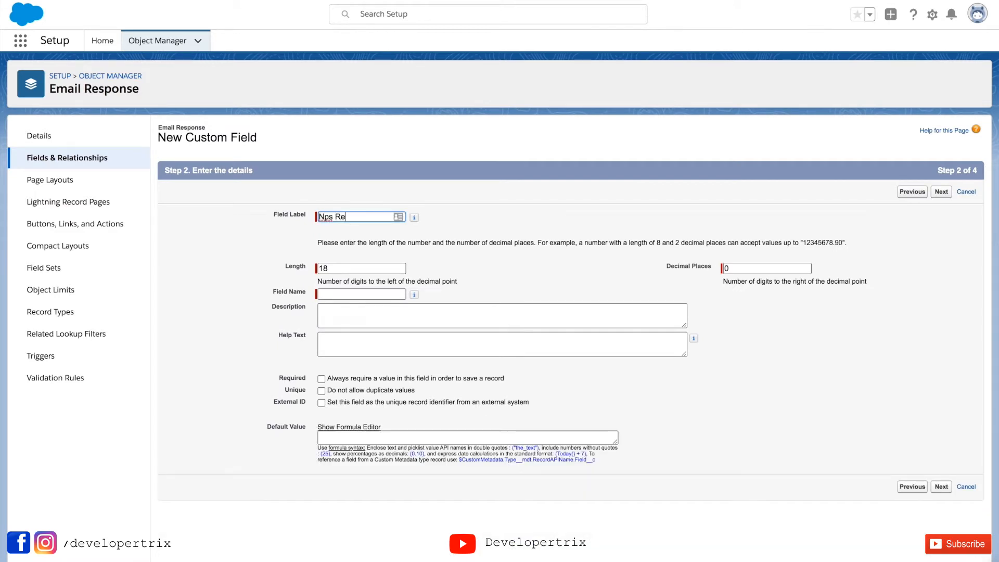
{"action": "type", "text": "sponse"}
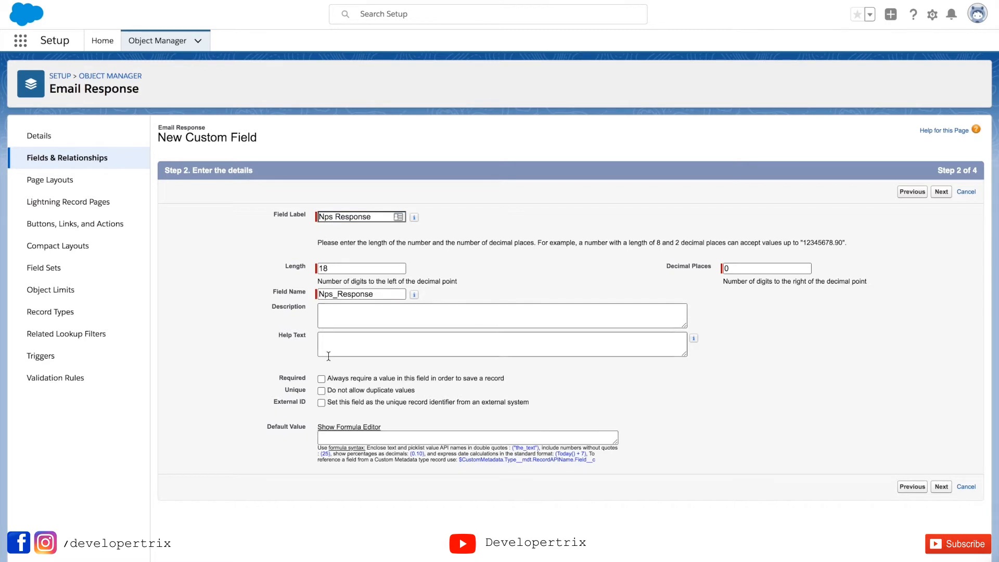
{"action": "mouse_move", "coordinate": [720, 452]}
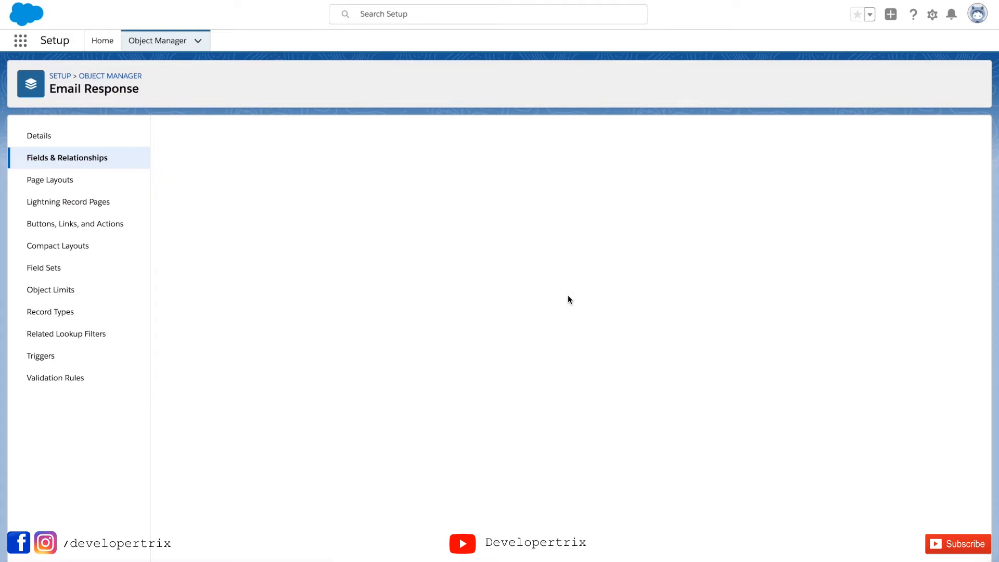
Step: Start a Text Area field labelled 'Text Response' on Email Response
{"action": "left_click", "coordinate": [66, 157]}
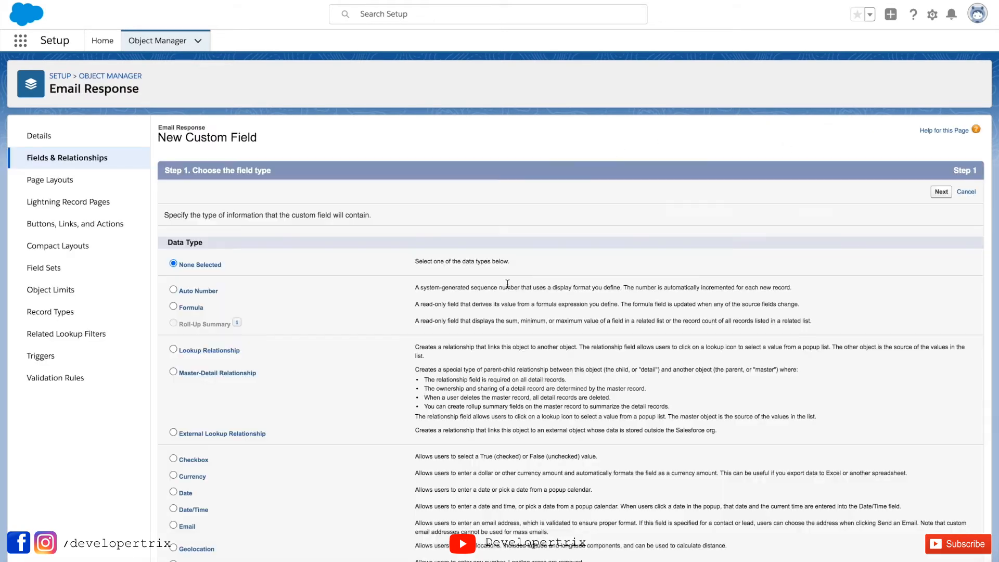
{"action": "scroll", "scroll_direction": "down", "scroll_amount": 3}
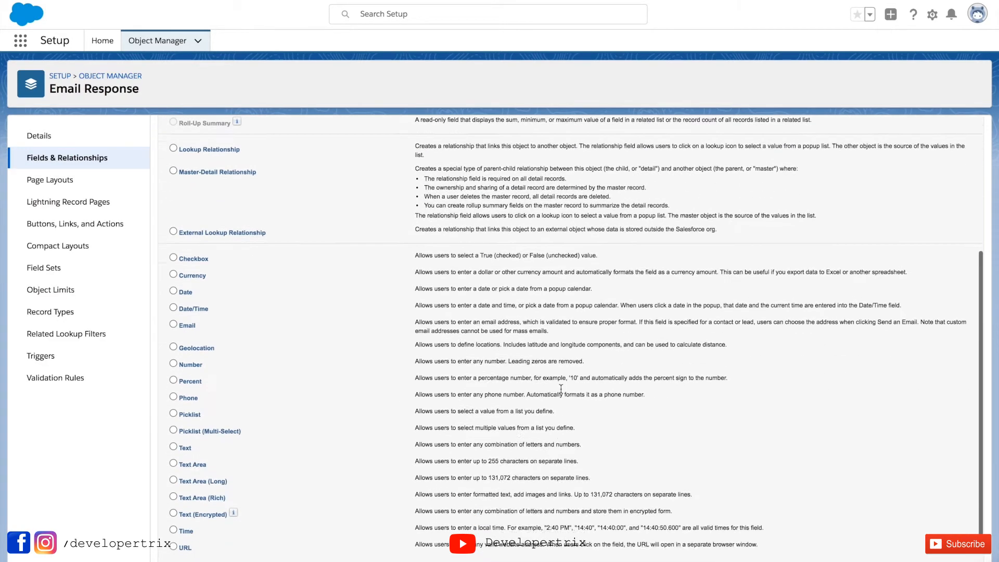
{"action": "scroll", "scroll_direction": "down", "scroll_amount": 3}
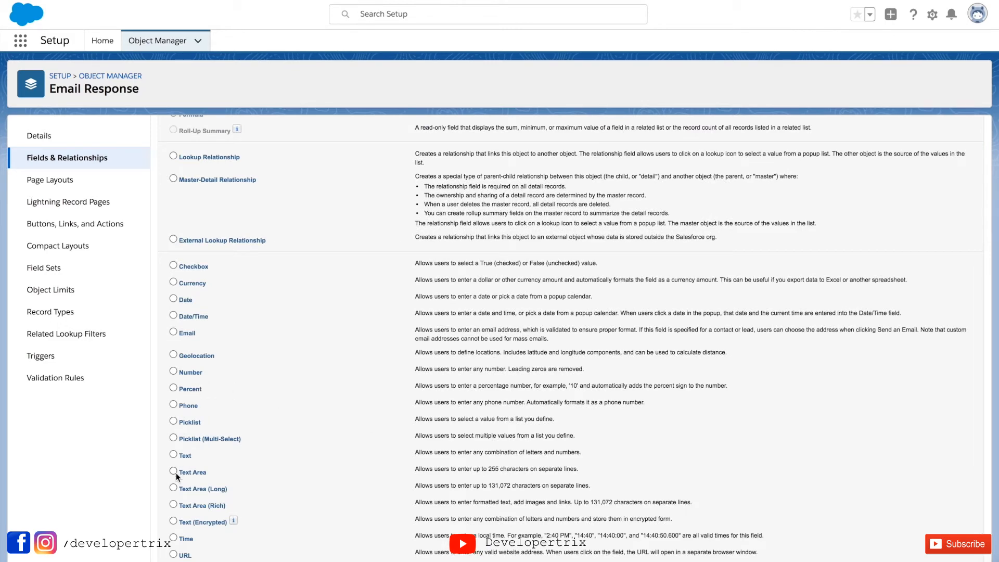
{"action": "left_click", "coordinate": [174, 443]}
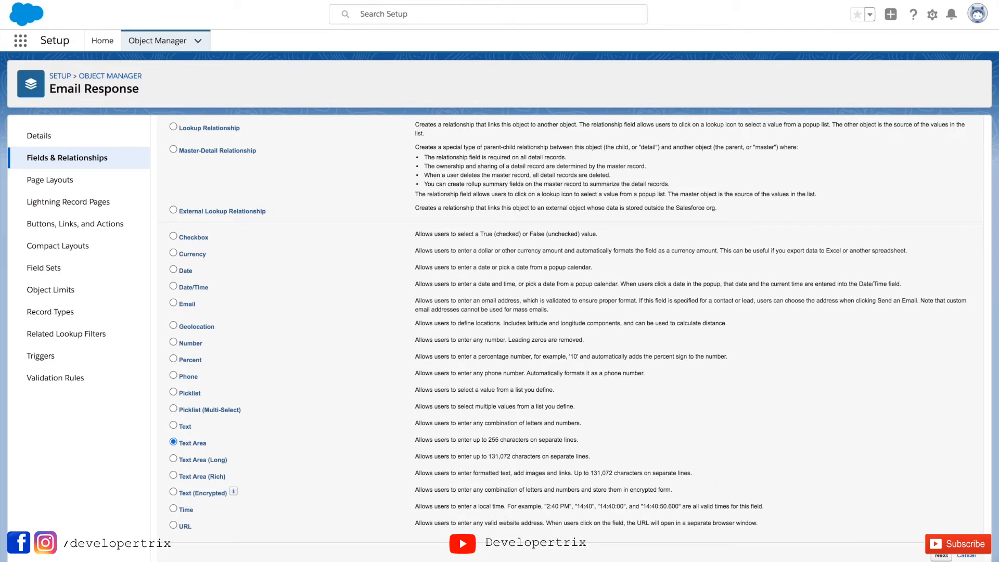
{"action": "left_click", "coordinate": [940, 551]}
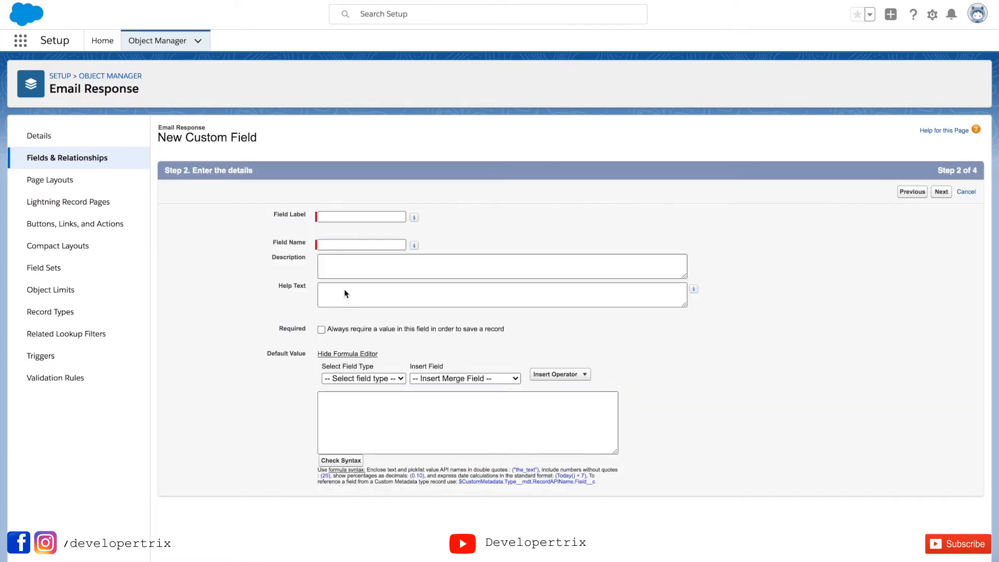
{"action": "type", "text": "Te"}
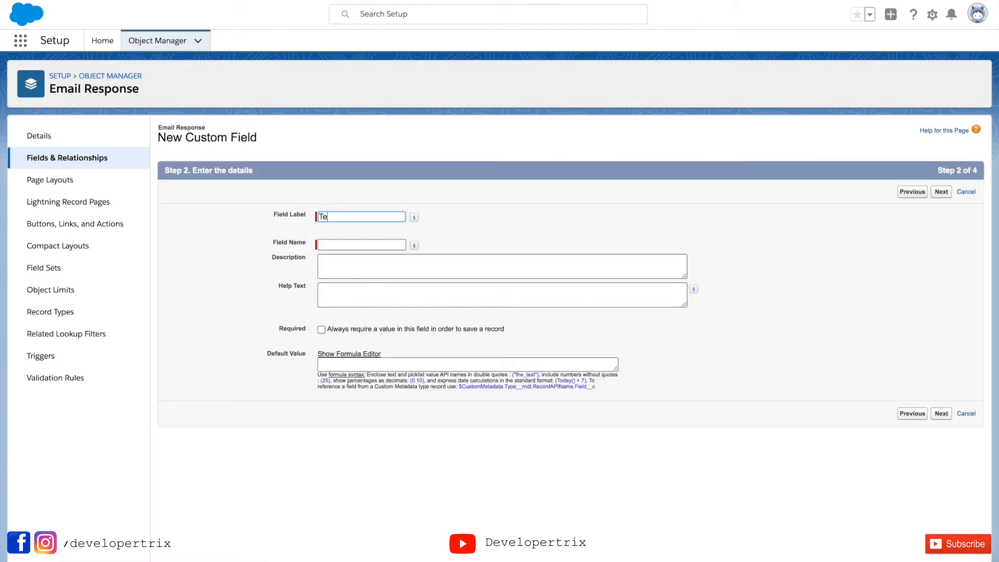
{"action": "type", "text": "Text Response"}
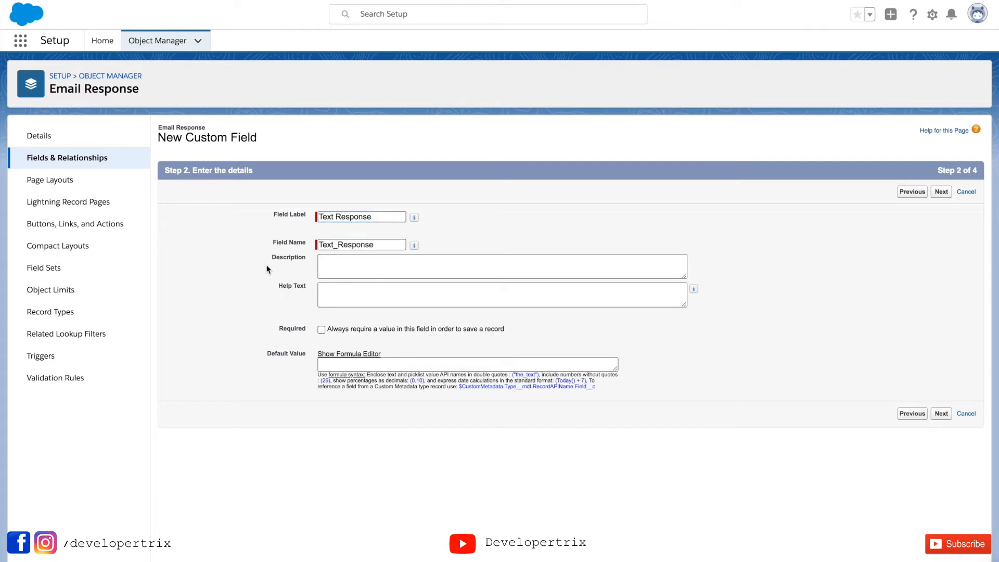
Step: Keep default profile visibility and page layouts and save the Text Response field
{"action": "left_click", "coordinate": [941, 191]}
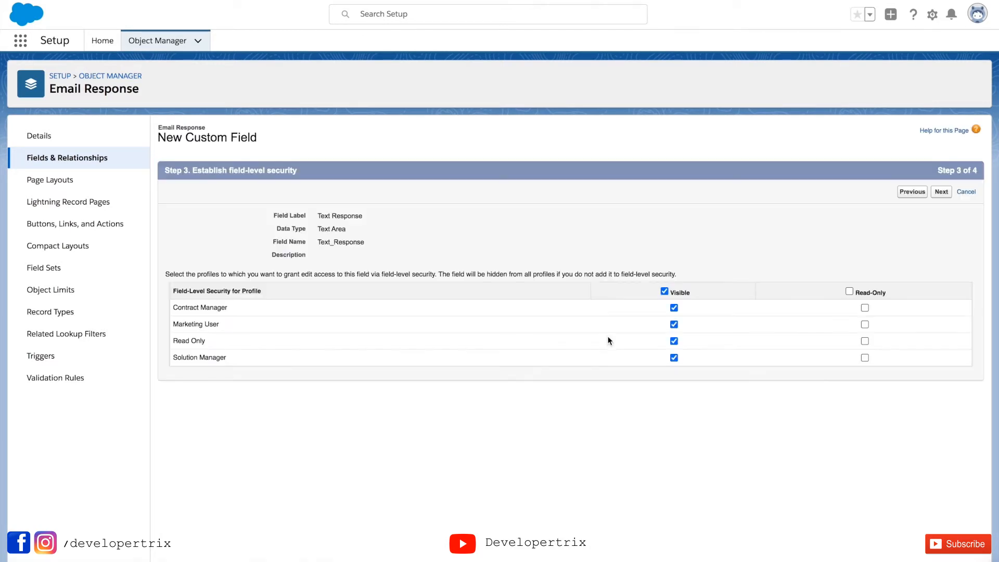
{"action": "left_click", "coordinate": [941, 191]}
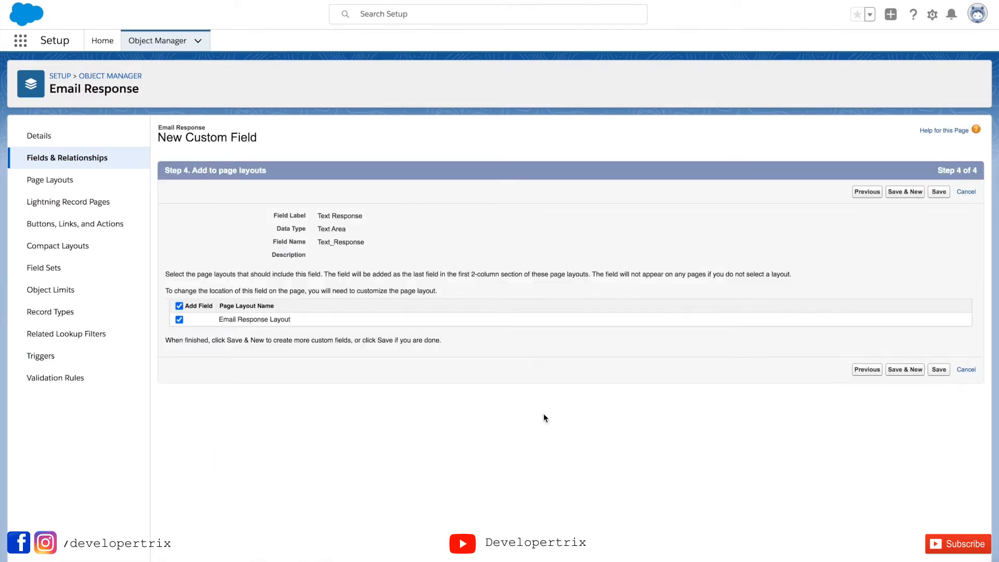
{"action": "mouse_move", "coordinate": [937, 369]}
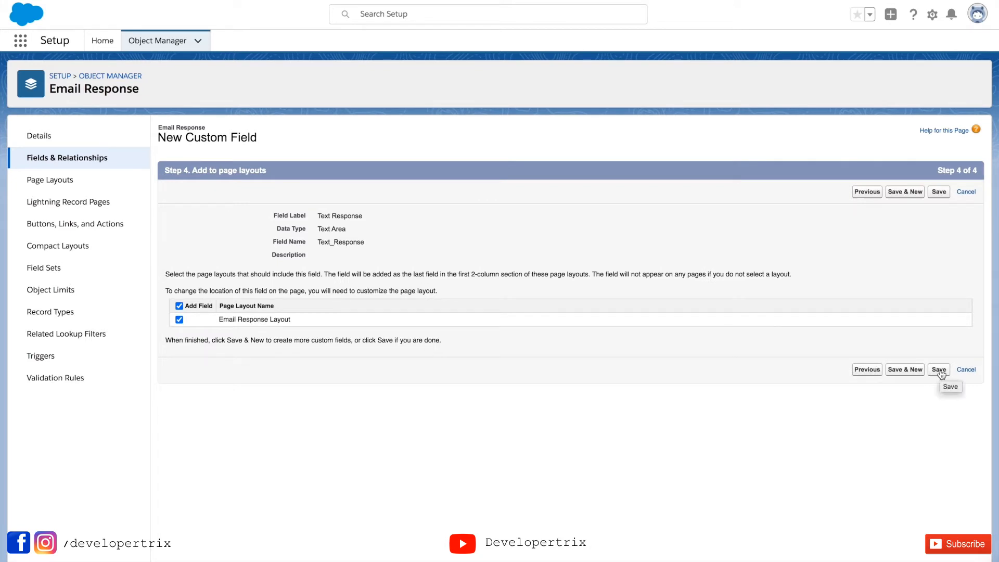
{"action": "left_click", "coordinate": [939, 369]}
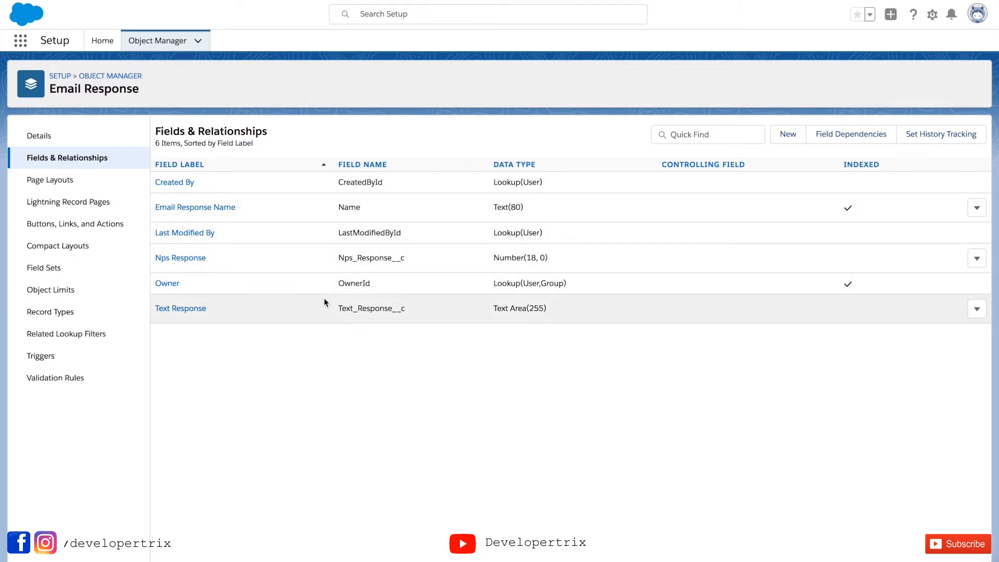
{"action": "mouse_move", "coordinate": [294, 217]}
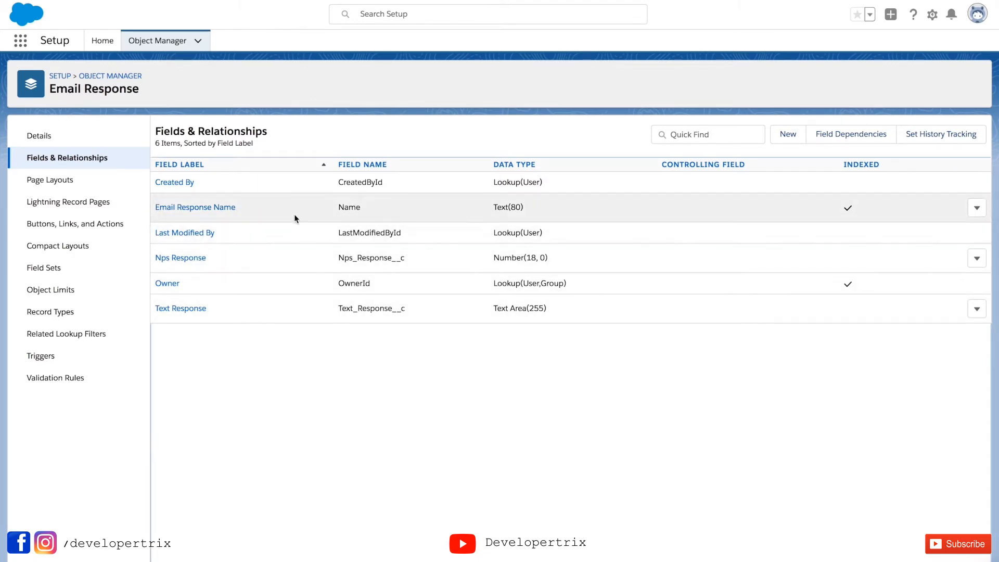
{"action": "mouse_move", "coordinate": [356, 291]}
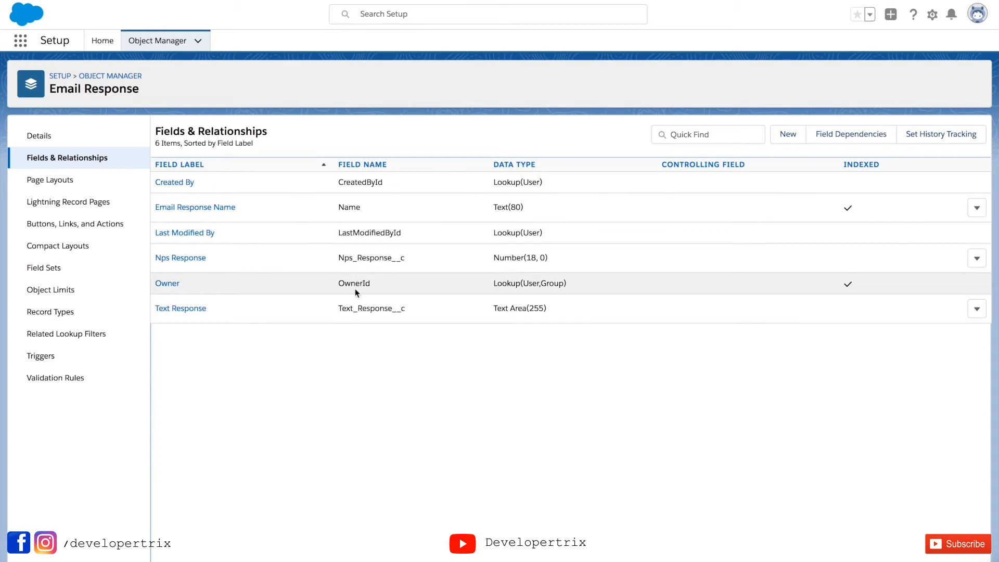
{"action": "mouse_move", "coordinate": [383, 303]}
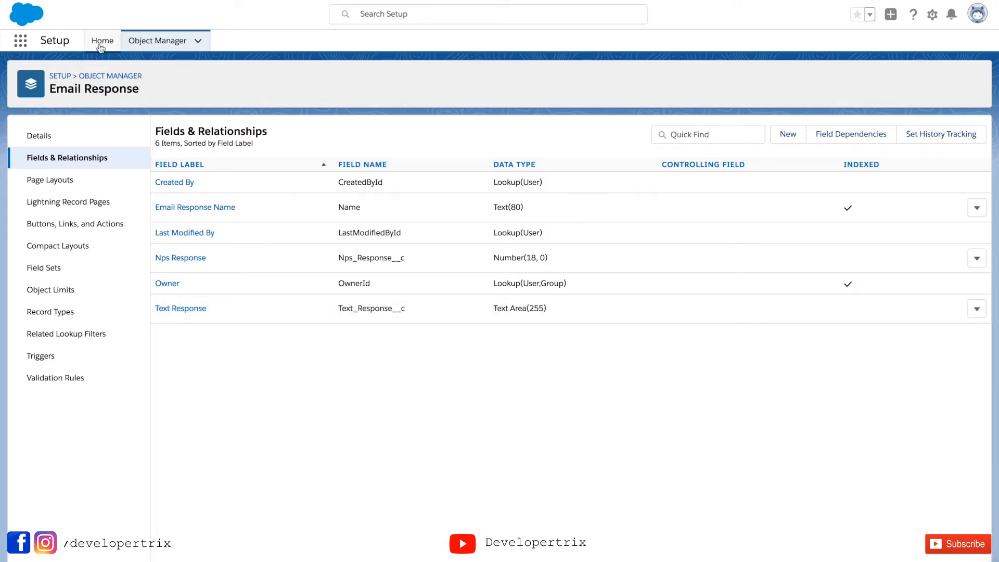
Step: Check Email Response in Object Manager and return to the Setup home page
{"action": "left_click", "coordinate": [102, 41]}
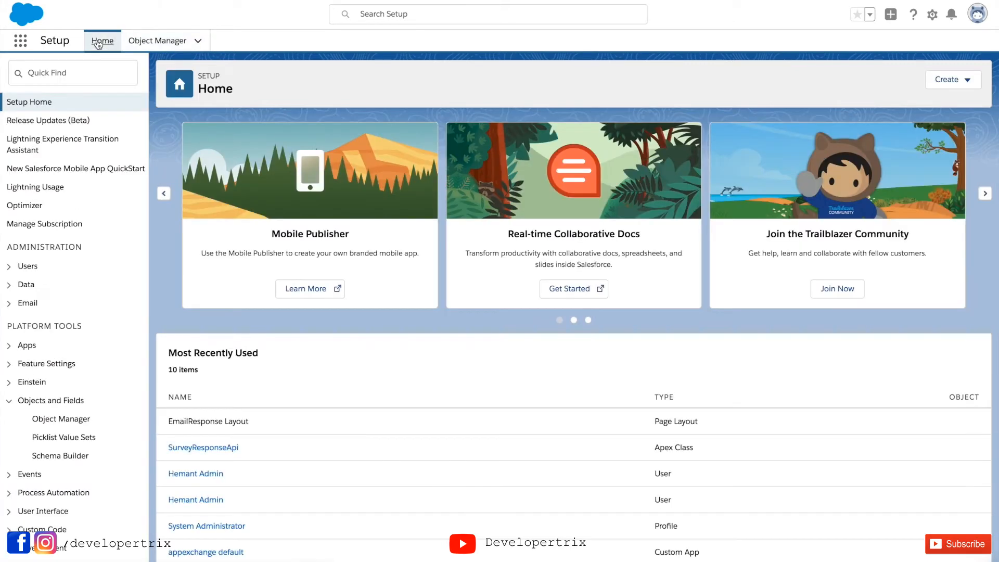
{"action": "mouse_move", "coordinate": [200, 59]}
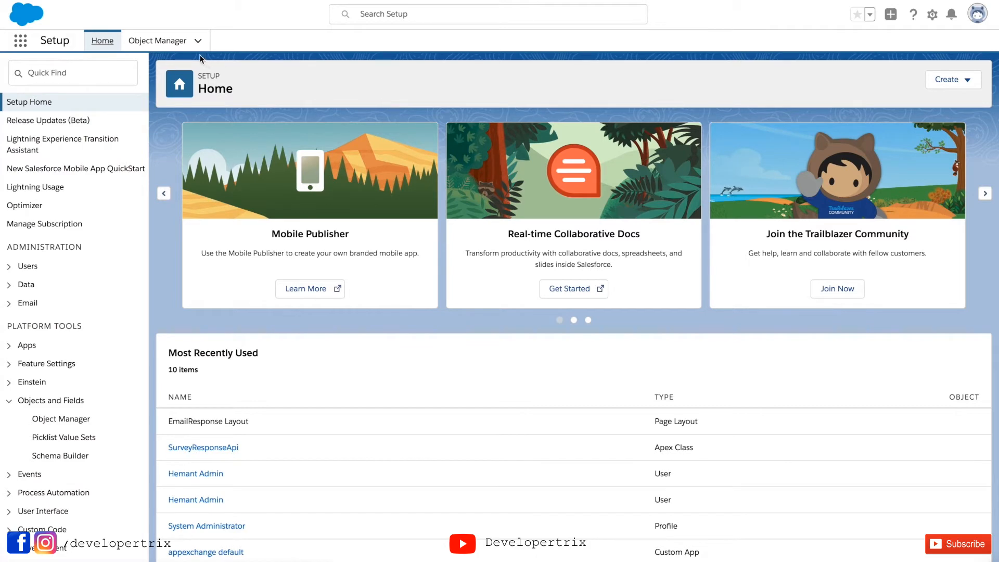
{"action": "left_click", "coordinate": [157, 41]}
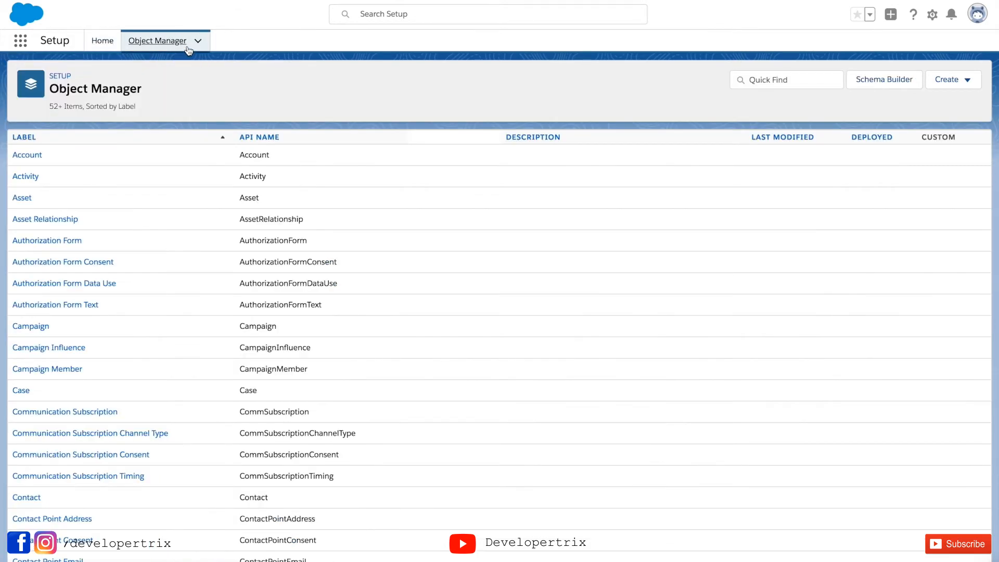
{"action": "scroll", "scroll_direction": "down", "scroll_amount": 3}
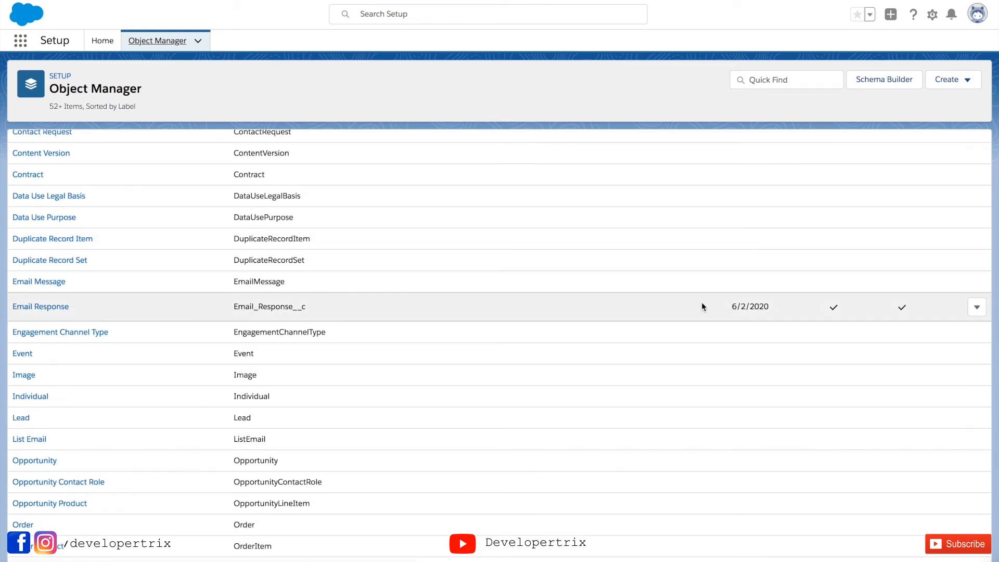
{"action": "left_click", "coordinate": [102, 41]}
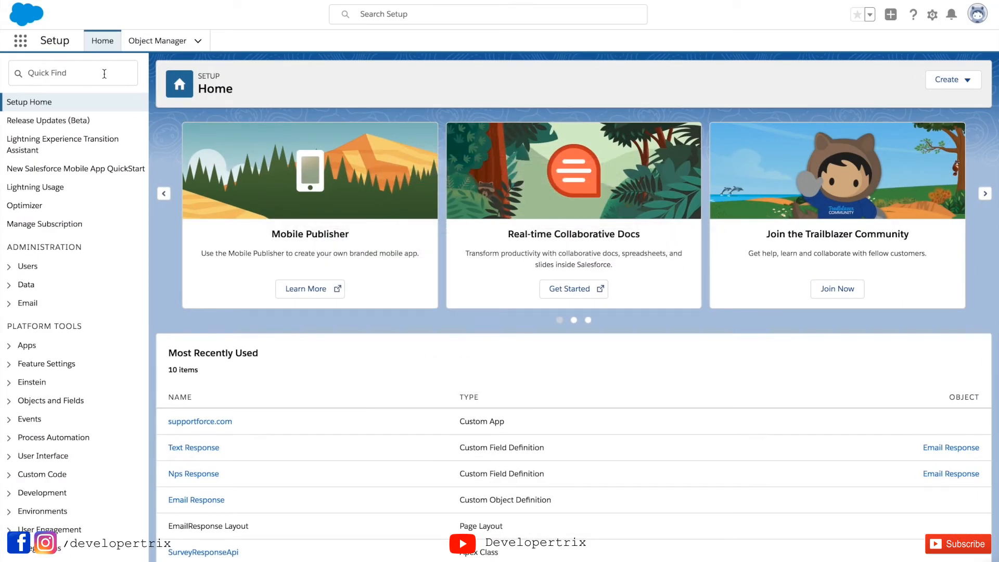
Step: Find 'Tab' in Quick Find and bring up the Custom Tabs page
{"action": "type", "text": "T"}
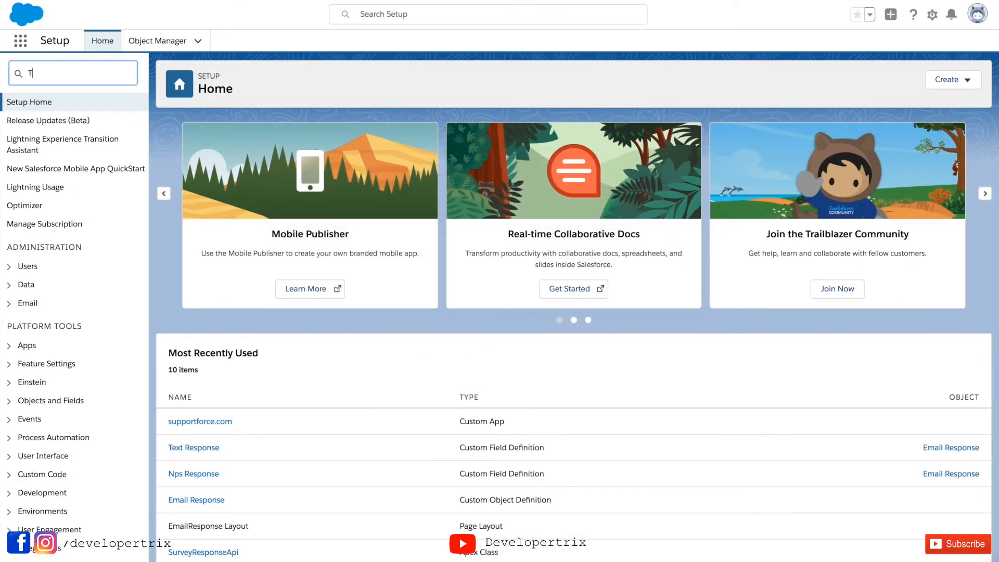
{"action": "type", "text": "ab"}
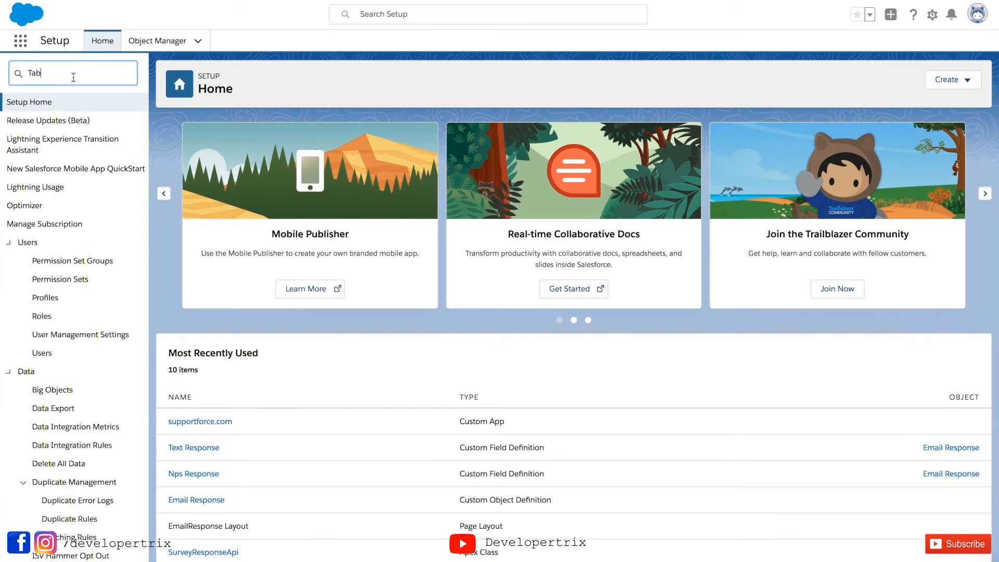
{"action": "type", "text": "Tab"}
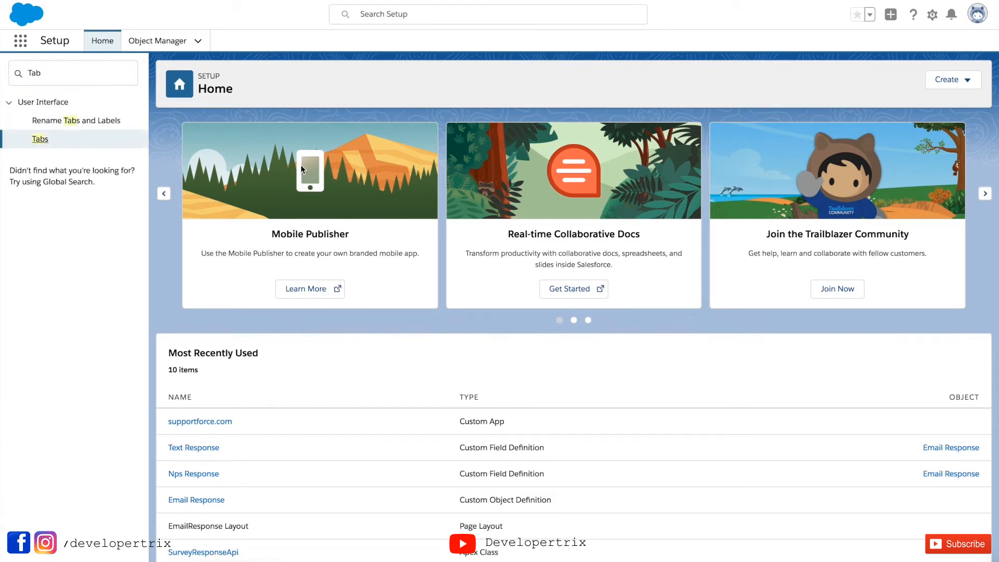
{"action": "left_click", "coordinate": [40, 139]}
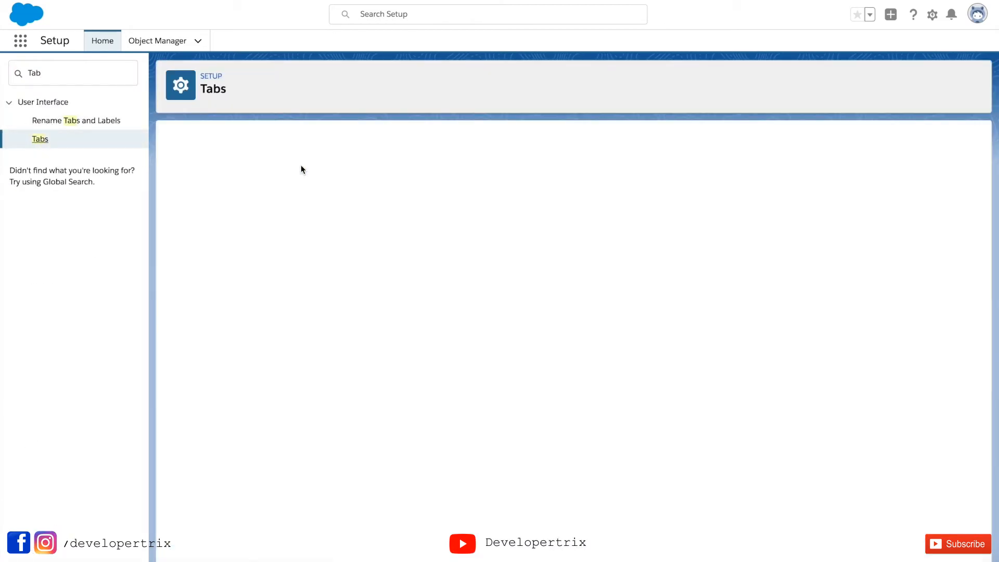
{"action": "left_click", "coordinate": [40, 138]}
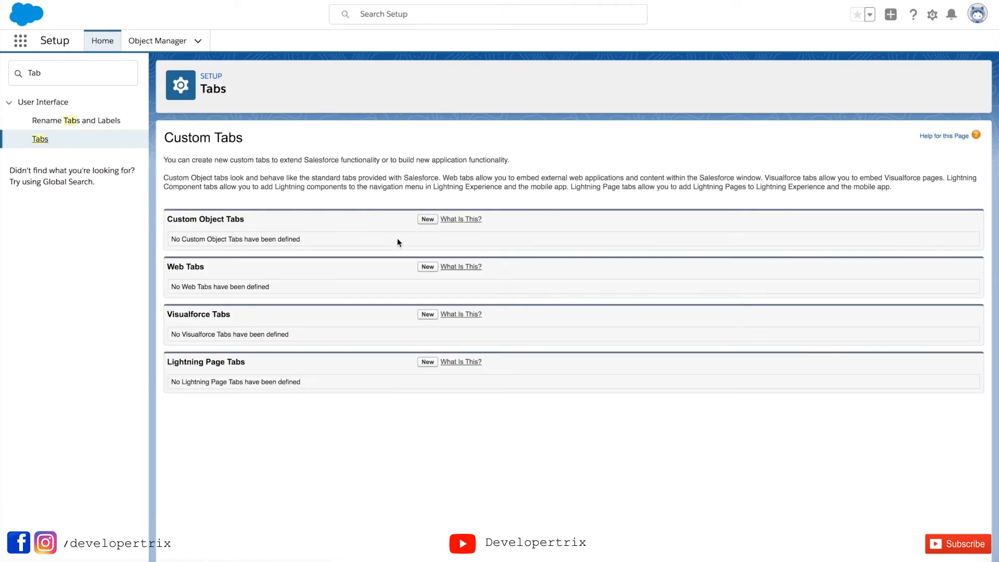
{"action": "left_click", "coordinate": [461, 220]}
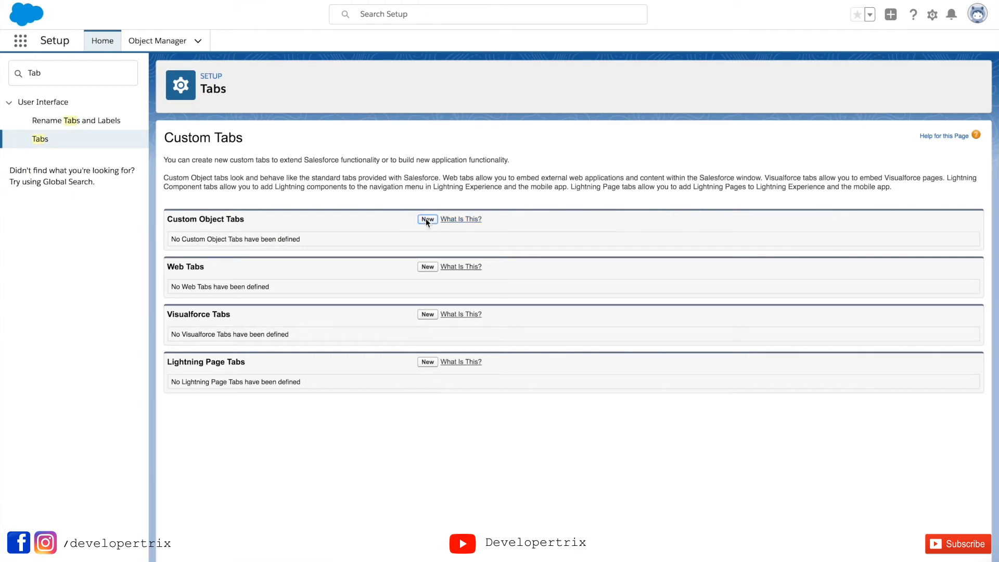
Step: Create a custom object tab for Email Response with the Mail style and continue to profiles
{"action": "left_click", "coordinate": [427, 220]}
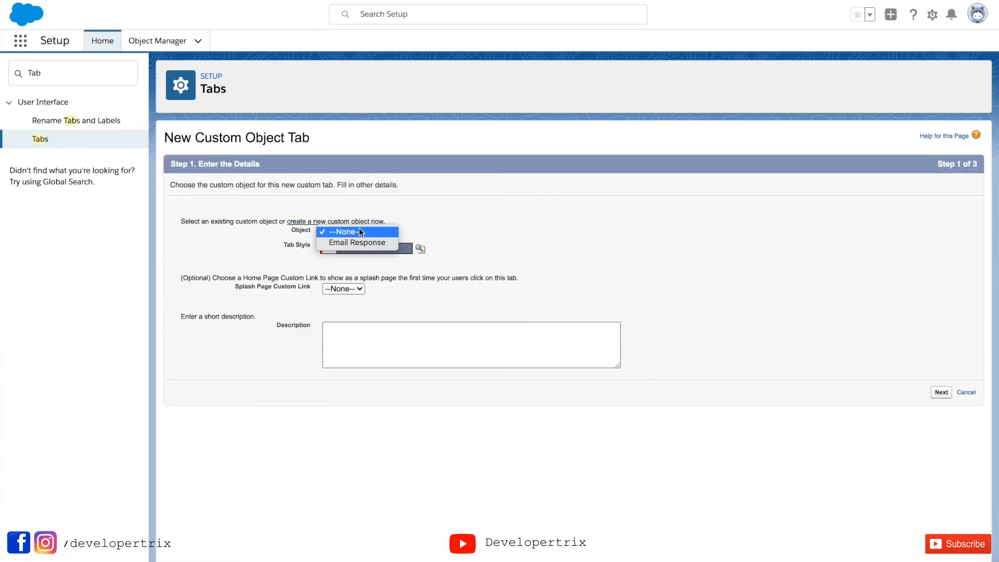
{"action": "mouse_move", "coordinate": [356, 243]}
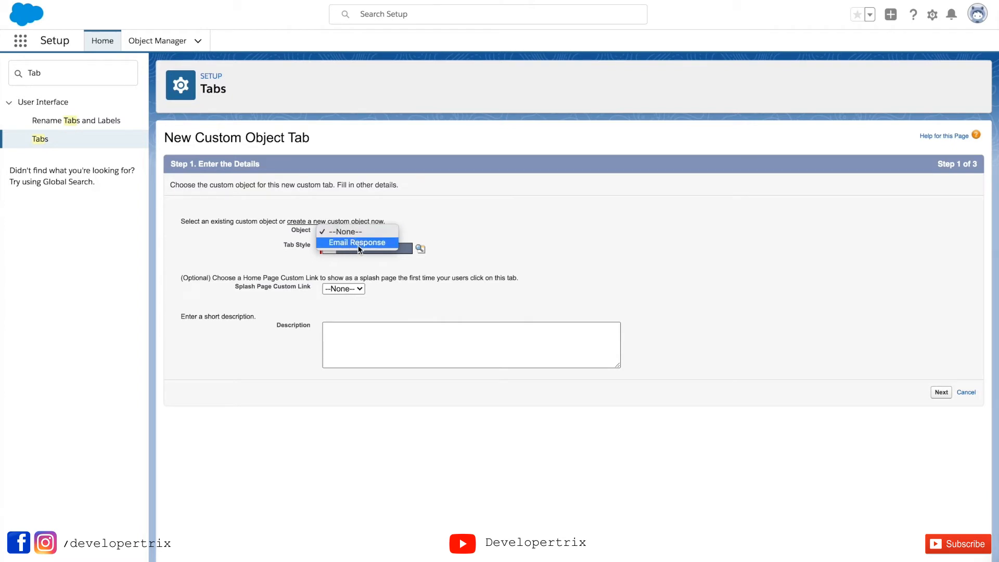
{"action": "left_click", "coordinate": [356, 242]}
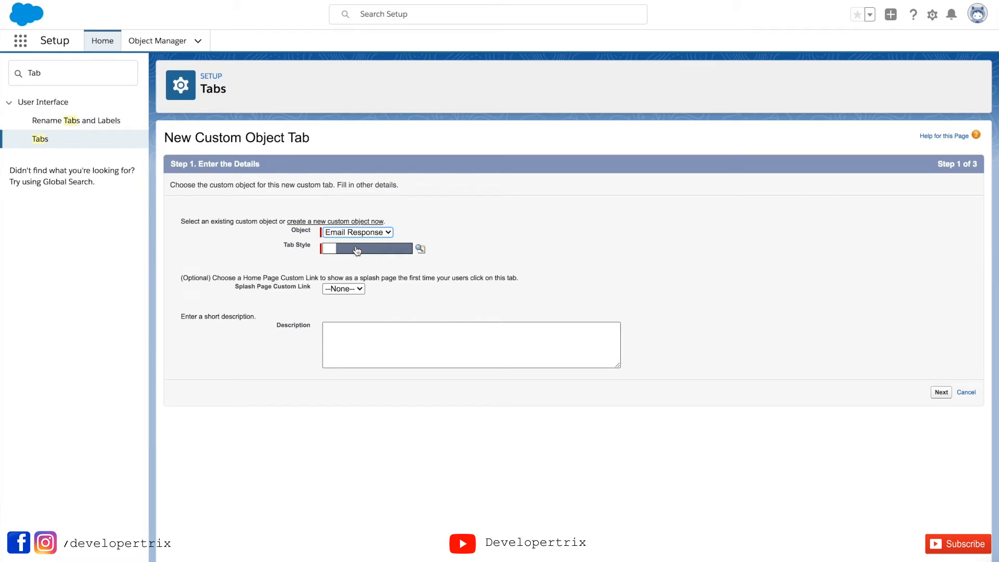
{"action": "left_click", "coordinate": [419, 249]}
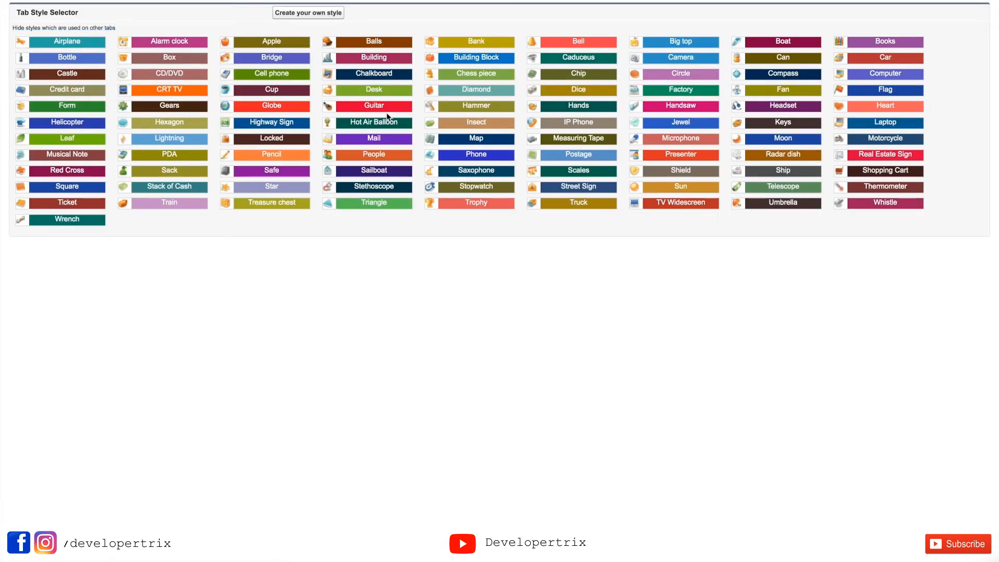
{"action": "left_click", "coordinate": [374, 138]}
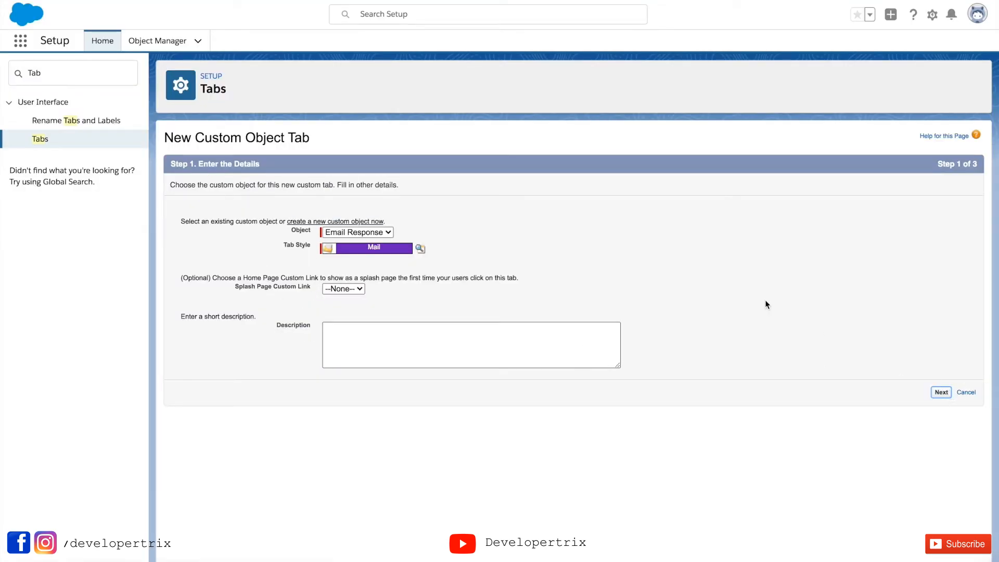
{"action": "left_click", "coordinate": [941, 393]}
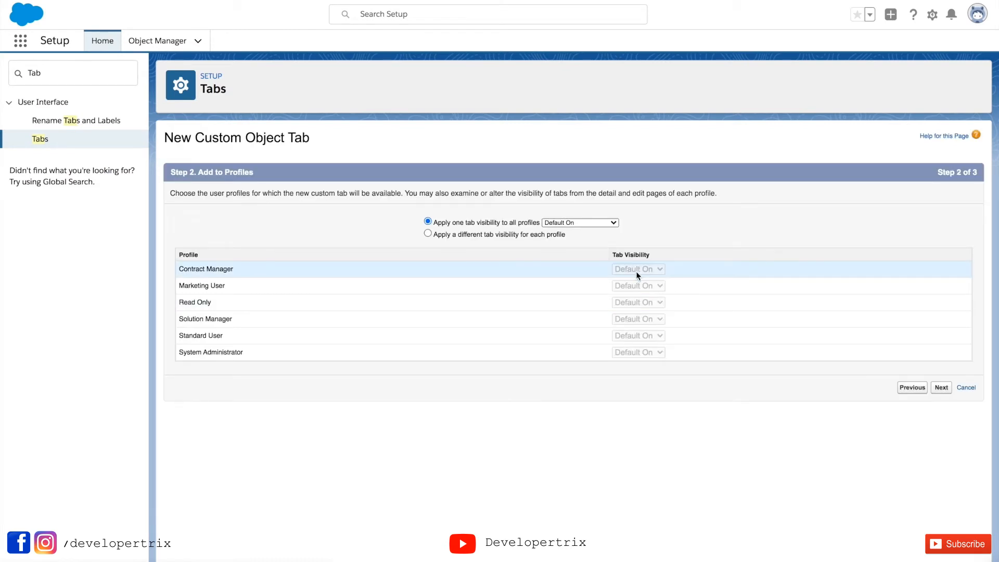
{"action": "mouse_move", "coordinate": [830, 427]}
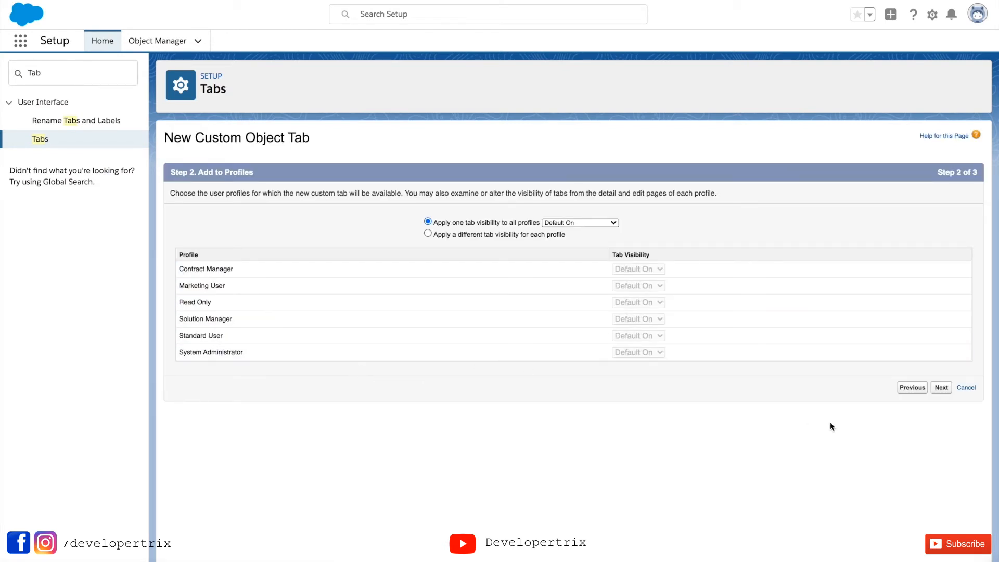
Step: Save the Email Response tab for all profiles and custom apps, landing in the Service app
{"action": "left_click", "coordinate": [941, 387]}
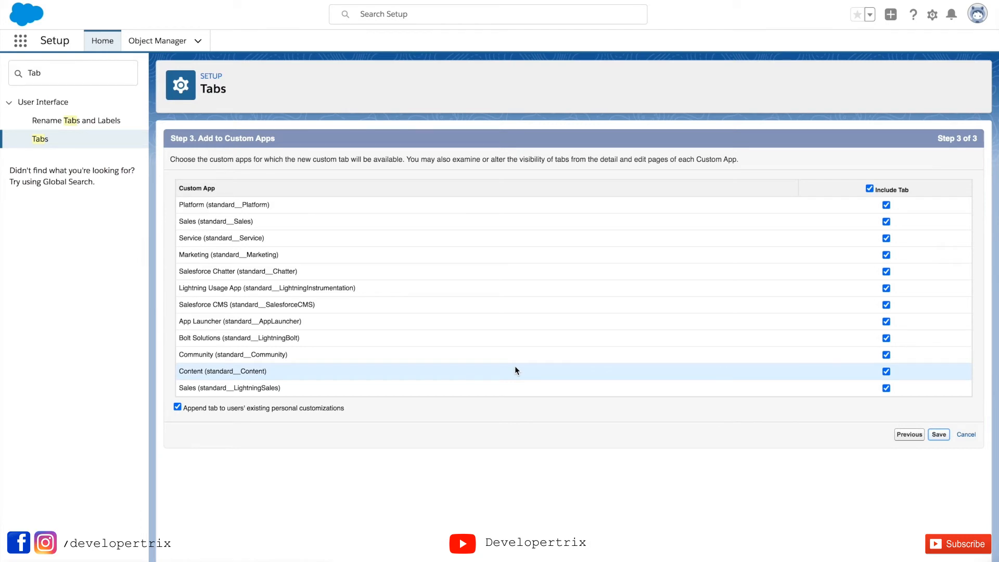
{"action": "left_click", "coordinate": [937, 434]}
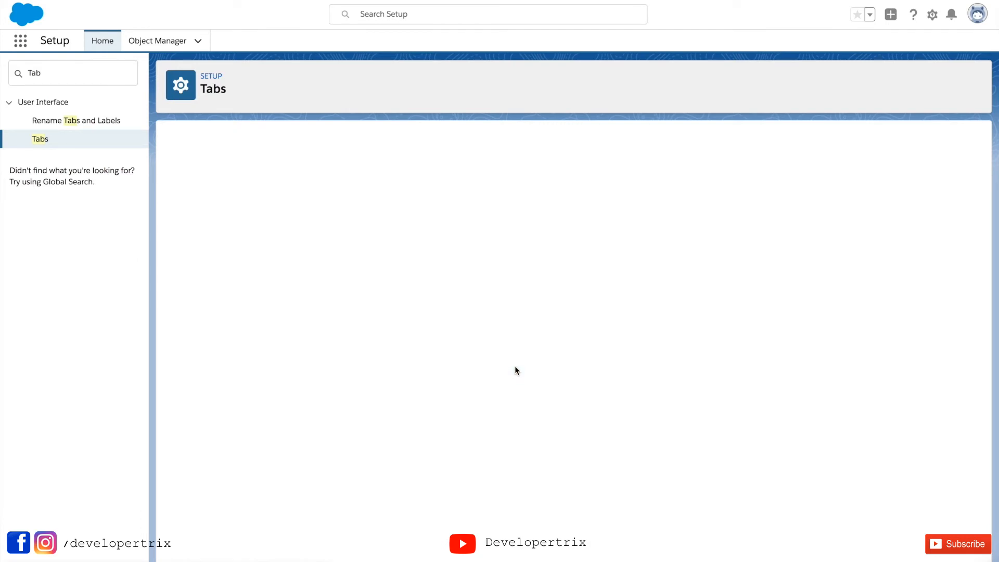
{"action": "left_click", "coordinate": [39, 138]}
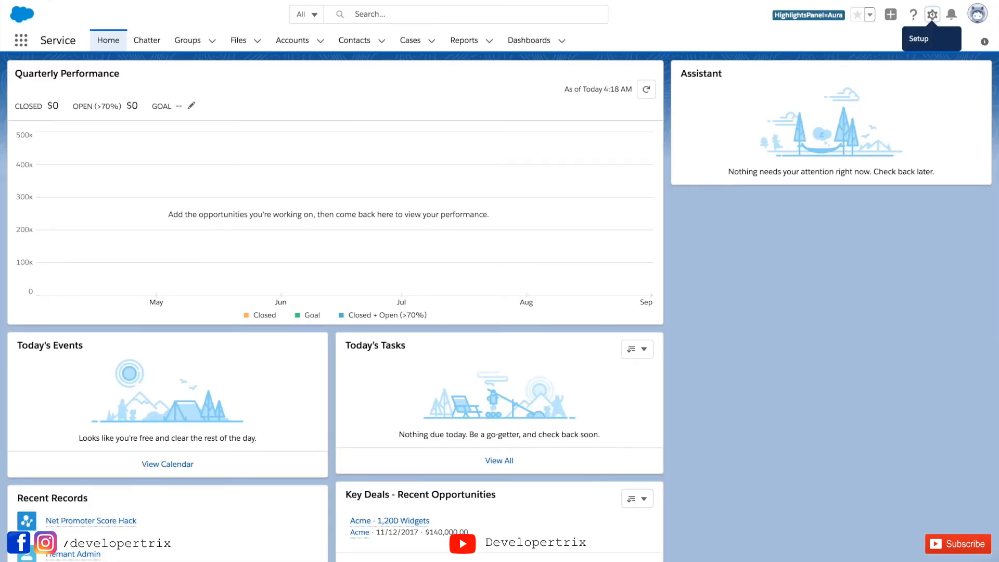
Step: Refresh the Service app and show the Email Responses tab's Recently Viewed list
{"action": "left_click", "coordinate": [931, 14]}
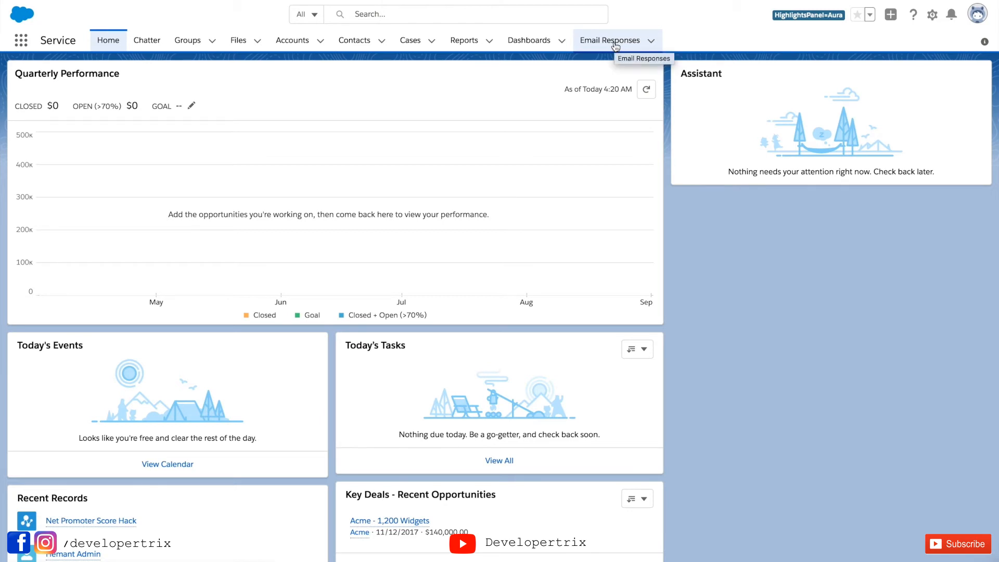
{"action": "left_click", "coordinate": [609, 40]}
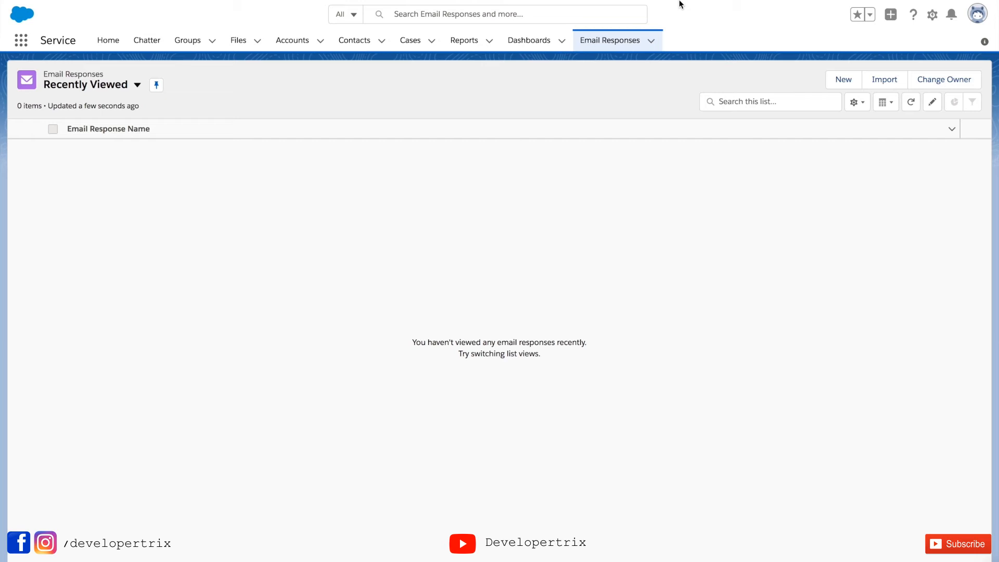
{"action": "left_click", "coordinate": [853, 101]}
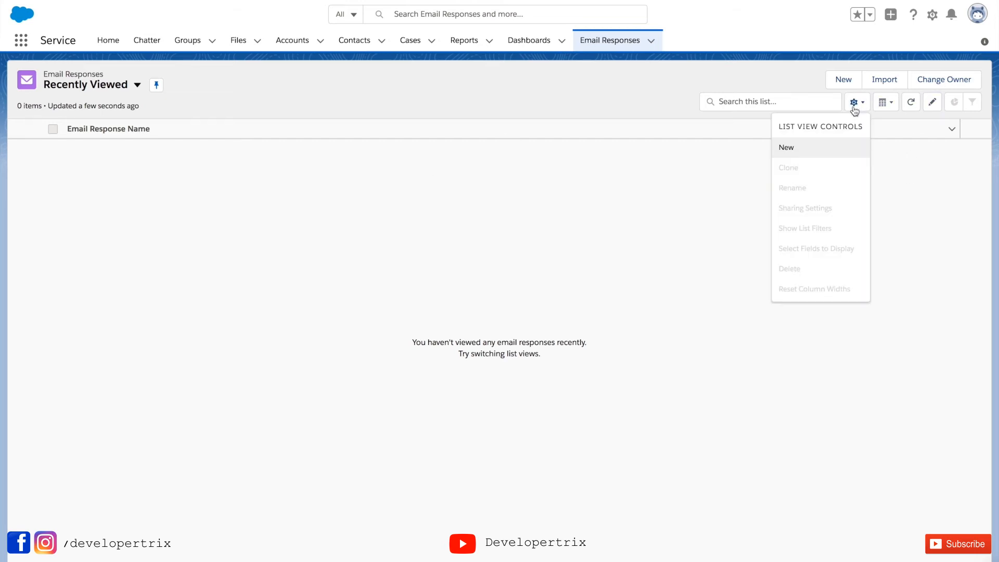
Step: Save a private list view named 'Interactive Email Demo' and dismiss its filter panel
{"action": "left_click", "coordinate": [787, 147]}
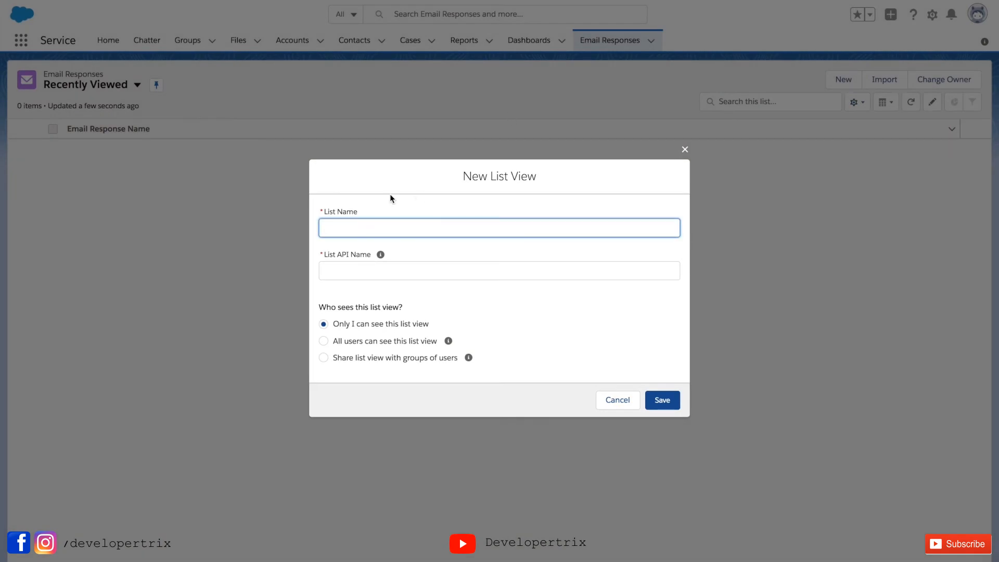
{"action": "type", "text": "Interactive"}
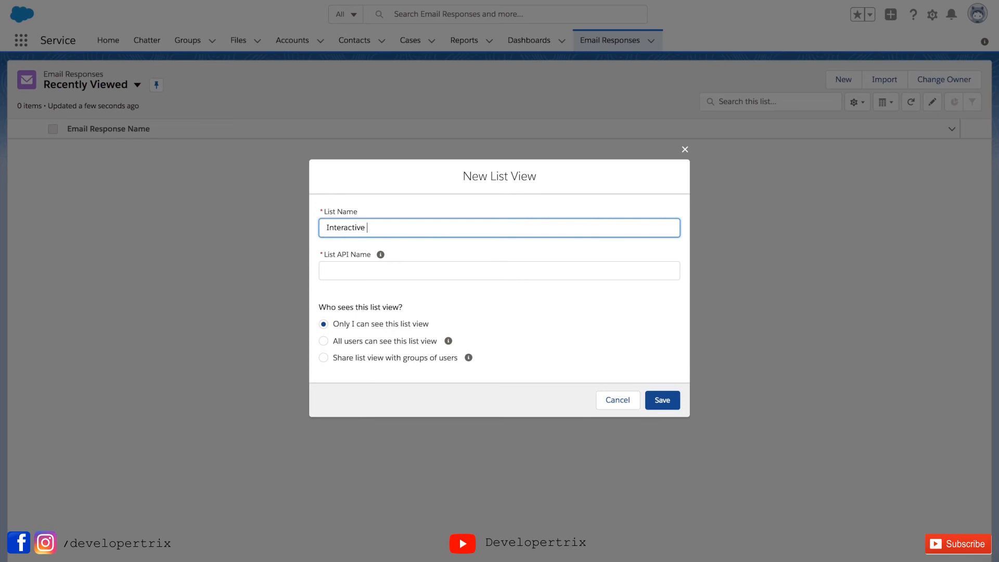
{"action": "type", "text": "Email Demo"}
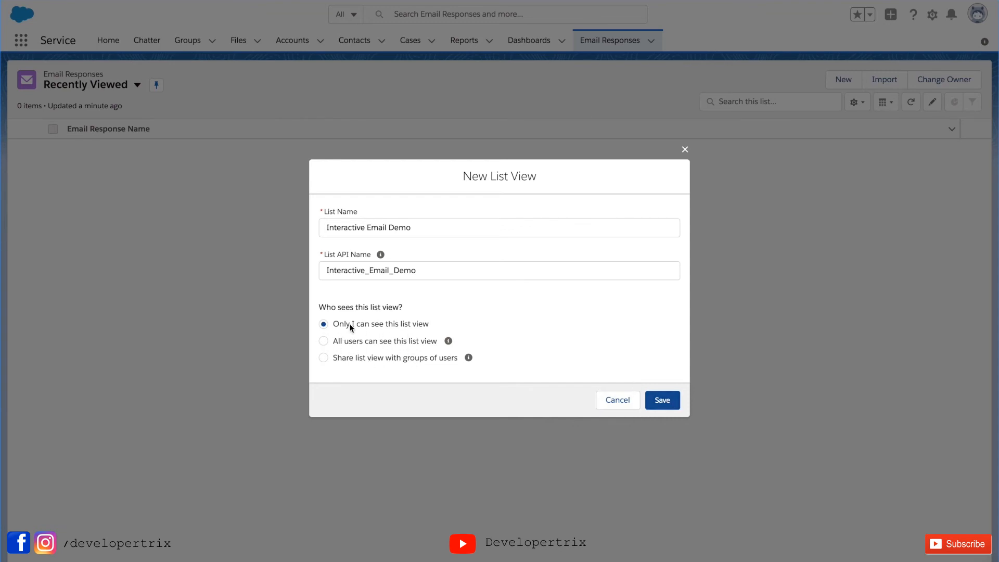
{"action": "left_click", "coordinate": [662, 400]}
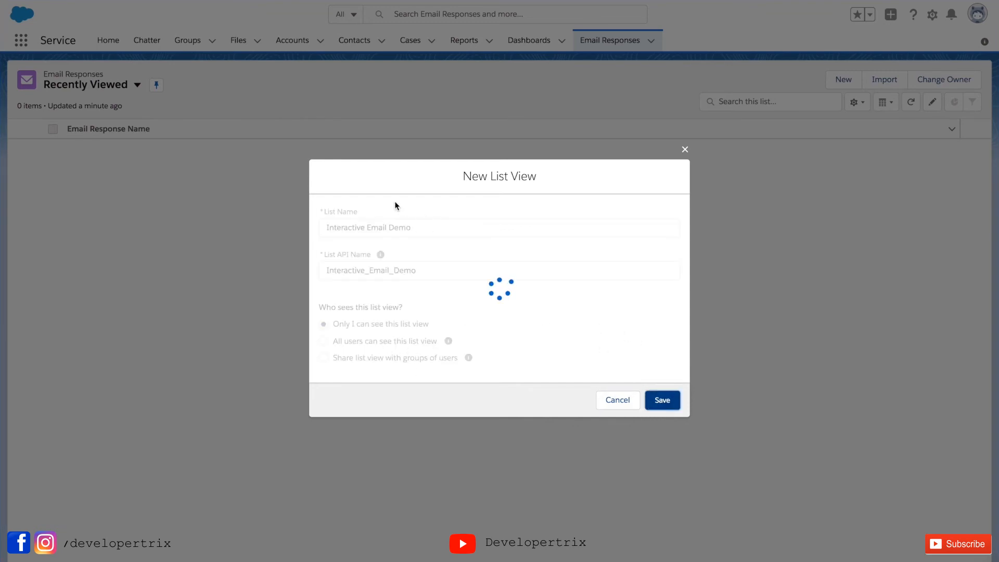
{"action": "left_click", "coordinate": [661, 399]}
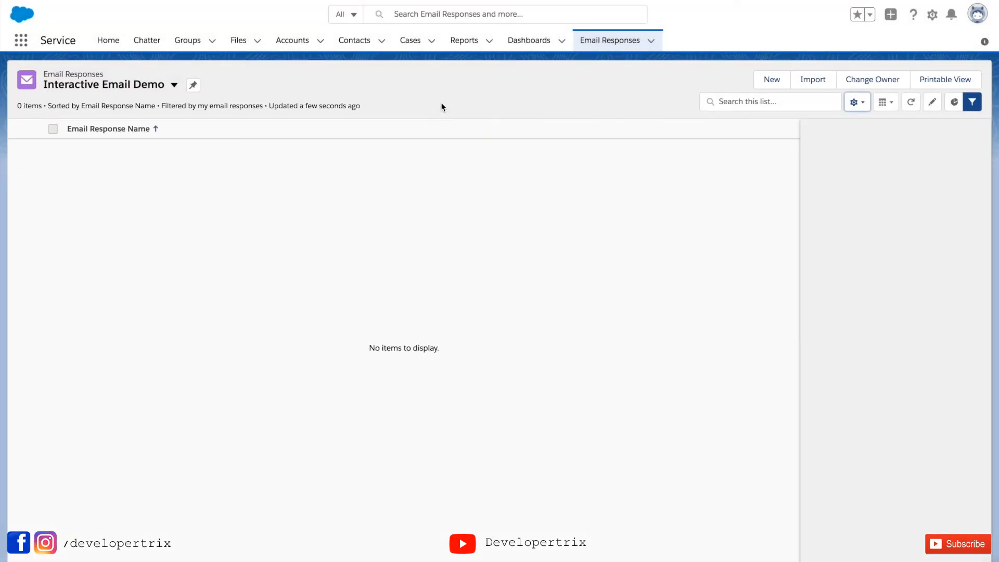
{"action": "left_click", "coordinate": [971, 102]}
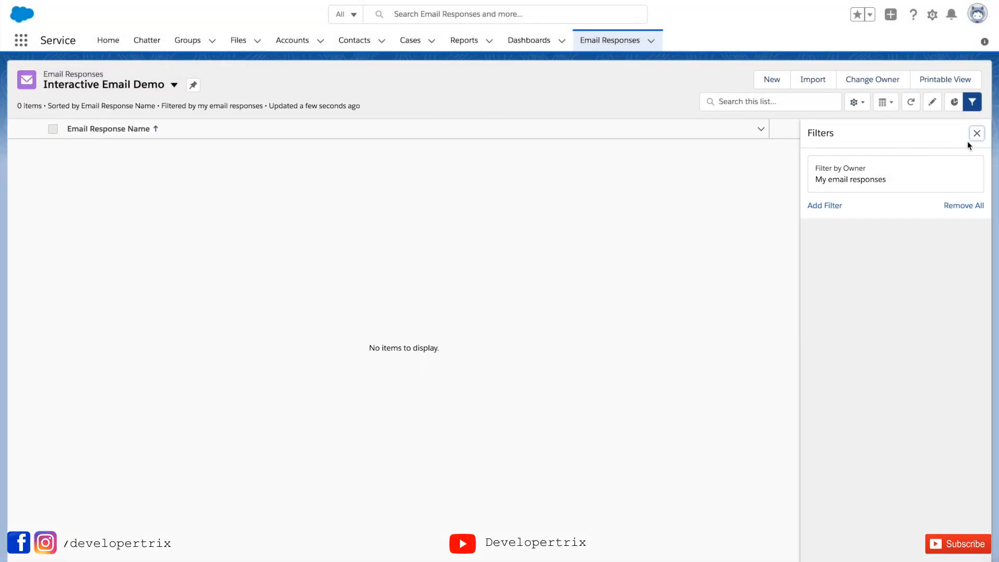
{"action": "left_click", "coordinate": [856, 102]}
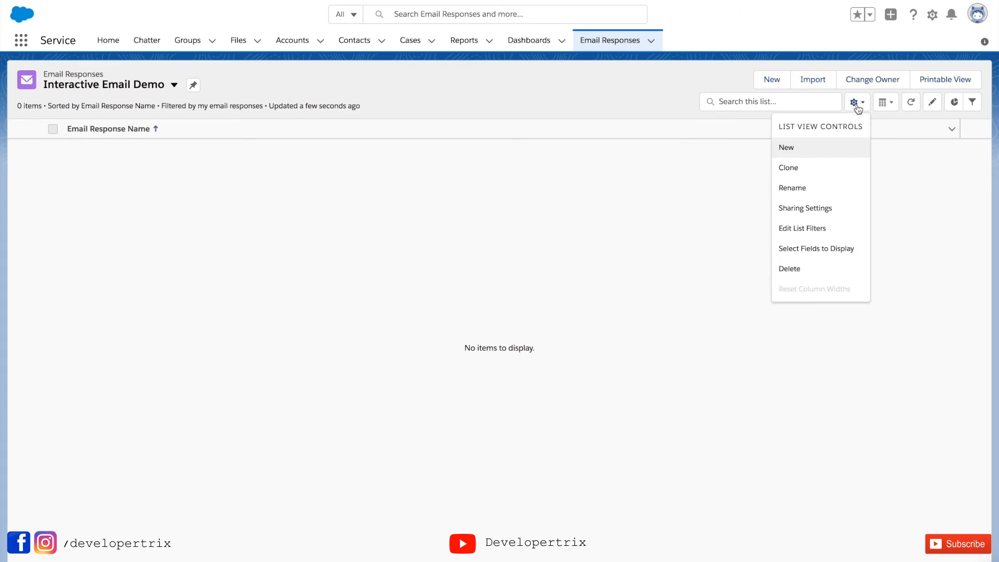
{"action": "mouse_move", "coordinate": [816, 249]}
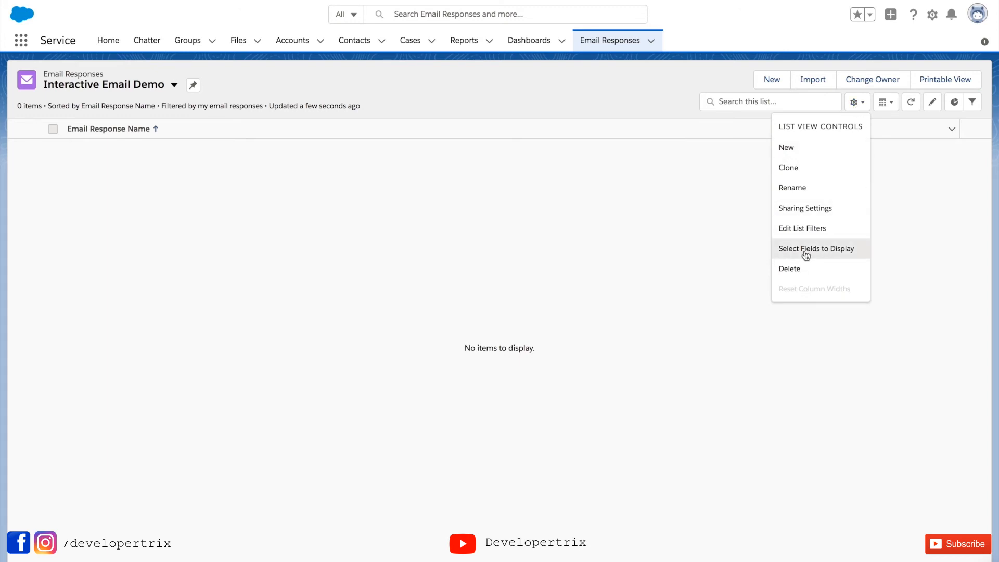
Step: Replace Email Response Name with Nps Response and Text Response in the displayed fields and save
{"action": "left_click", "coordinate": [815, 247]}
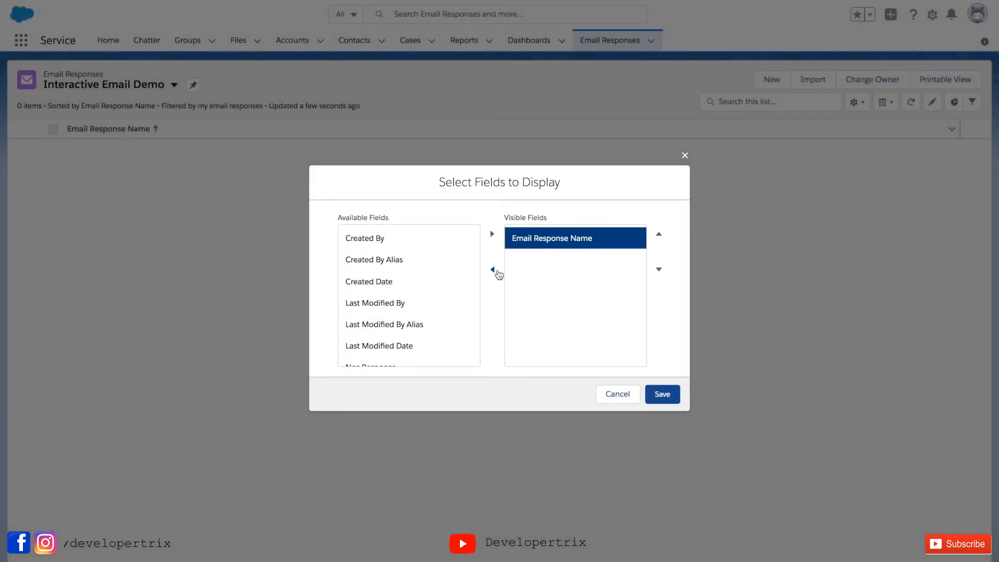
{"action": "left_click", "coordinate": [491, 268]}
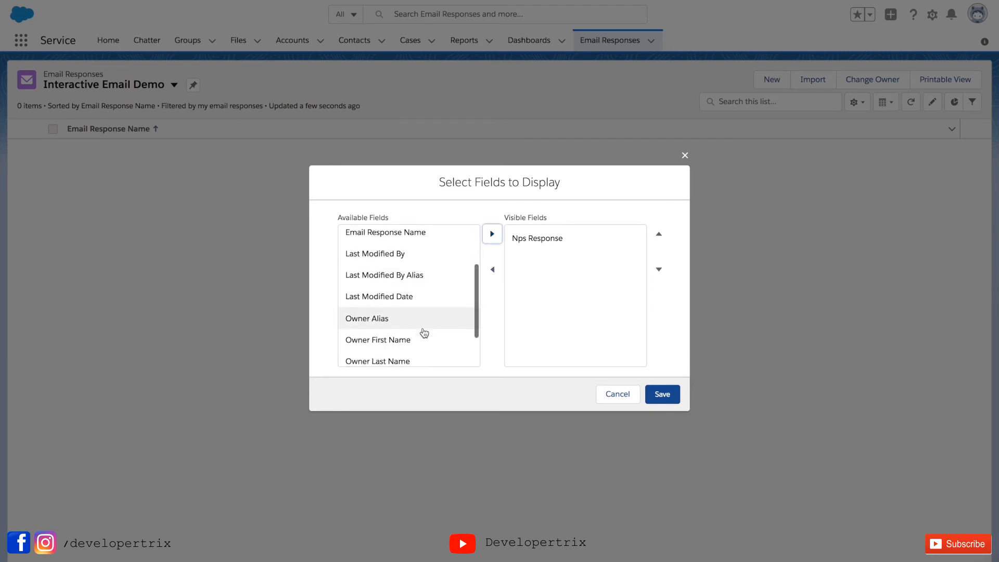
{"action": "left_click", "coordinate": [370, 353]}
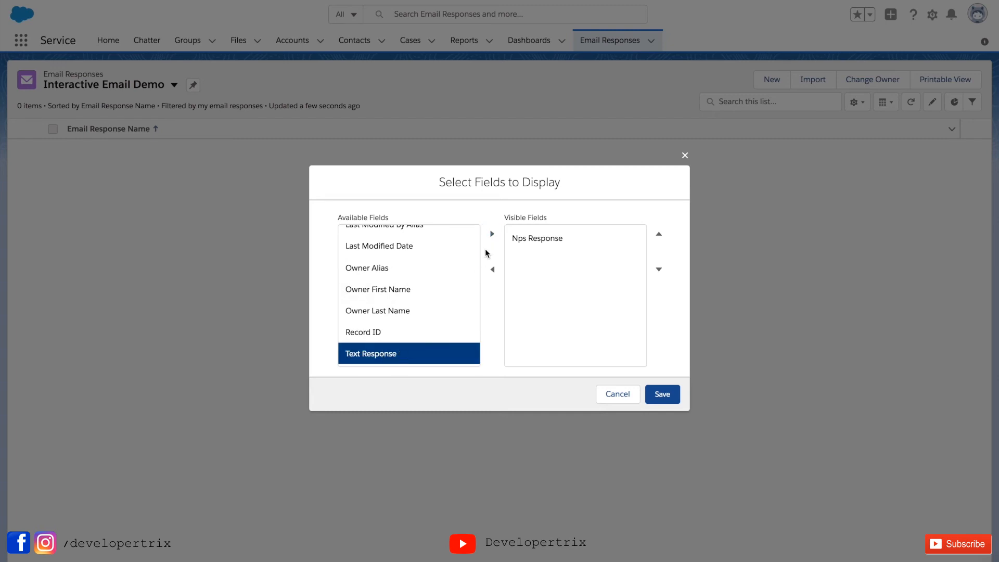
{"action": "left_click", "coordinate": [491, 233]}
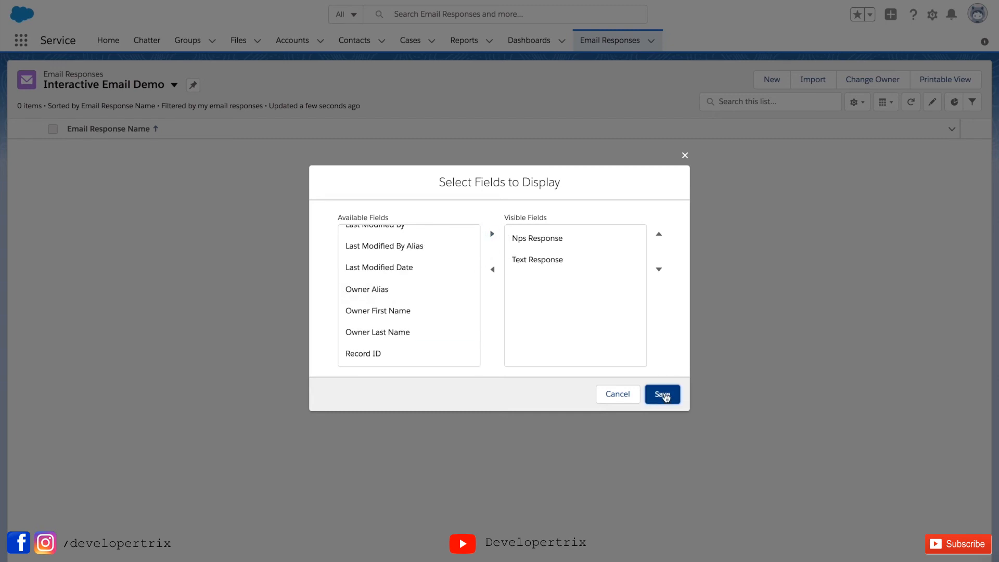
{"action": "left_click", "coordinate": [661, 393]}
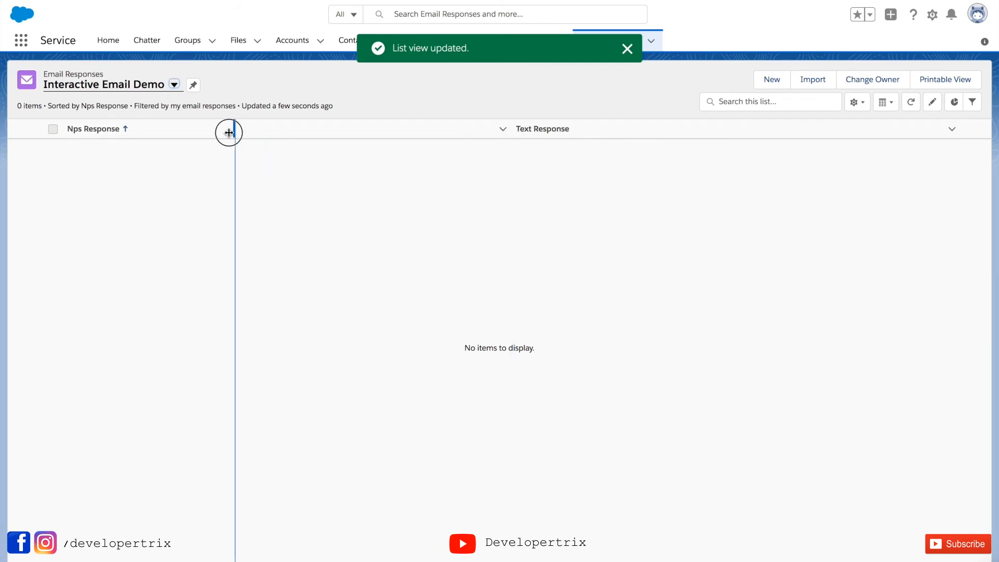
Step: Narrow the Nps Response and Text Response columns in the list
{"action": "left_click_drag", "start_coordinate": [234, 128], "coordinate": [646, 128]}
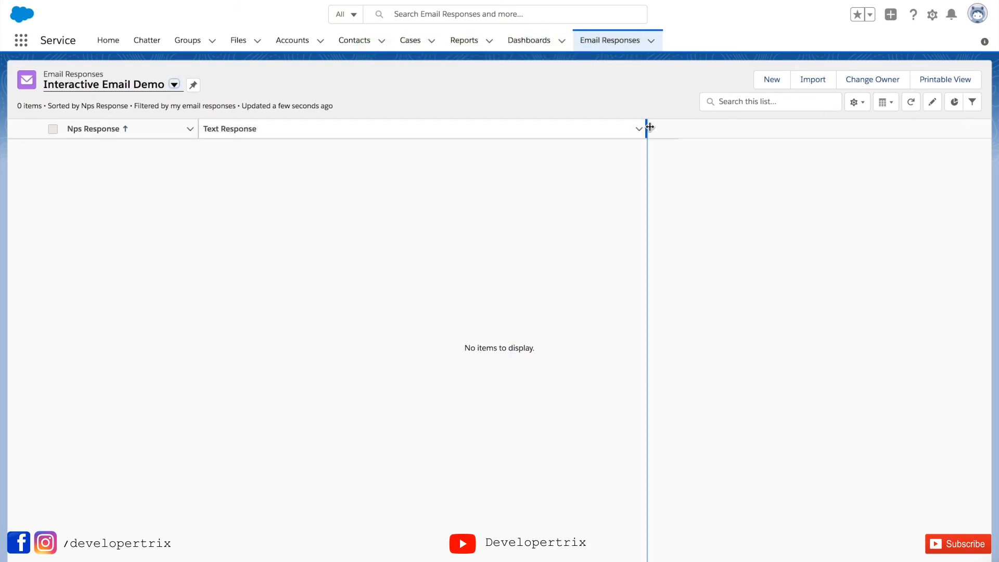
{"action": "left_click_drag", "start_coordinate": [649, 128], "coordinate": [387, 128]}
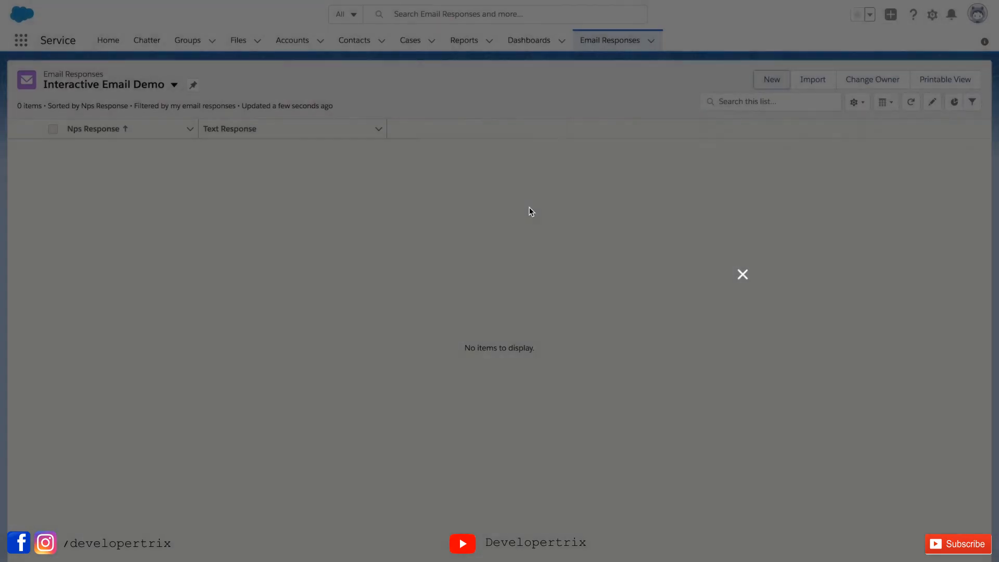
Step: Start a new Email Response record named 'Email Response 1' with Nps Response 9
{"action": "left_click", "coordinate": [771, 80]}
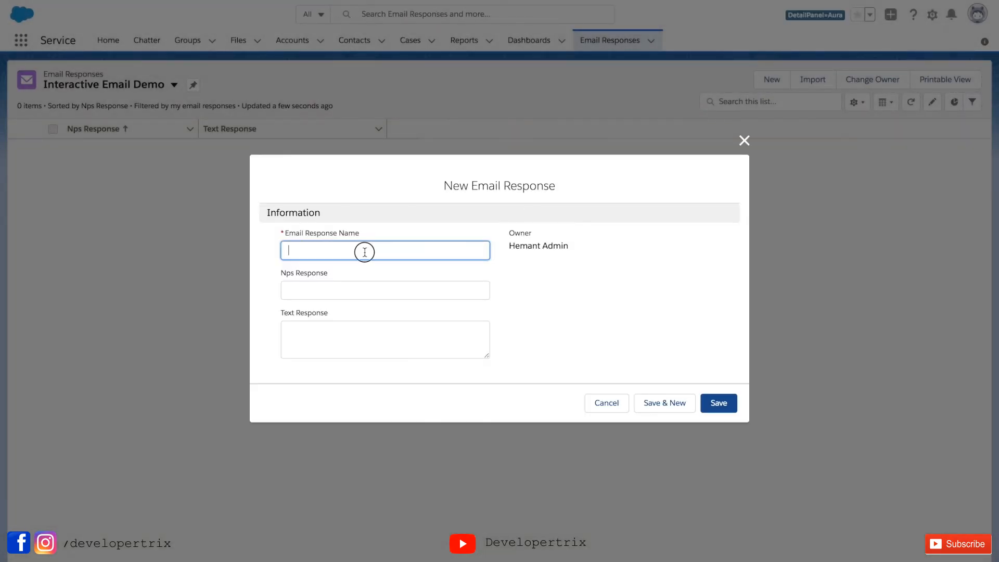
{"action": "type", "text": "Email Response 1"}
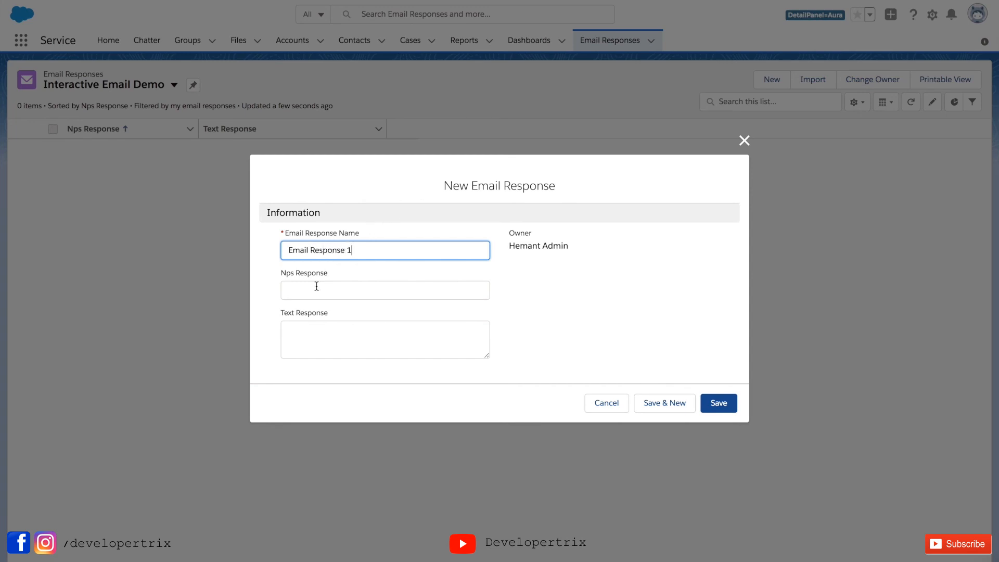
{"action": "left_click", "coordinate": [385, 290]}
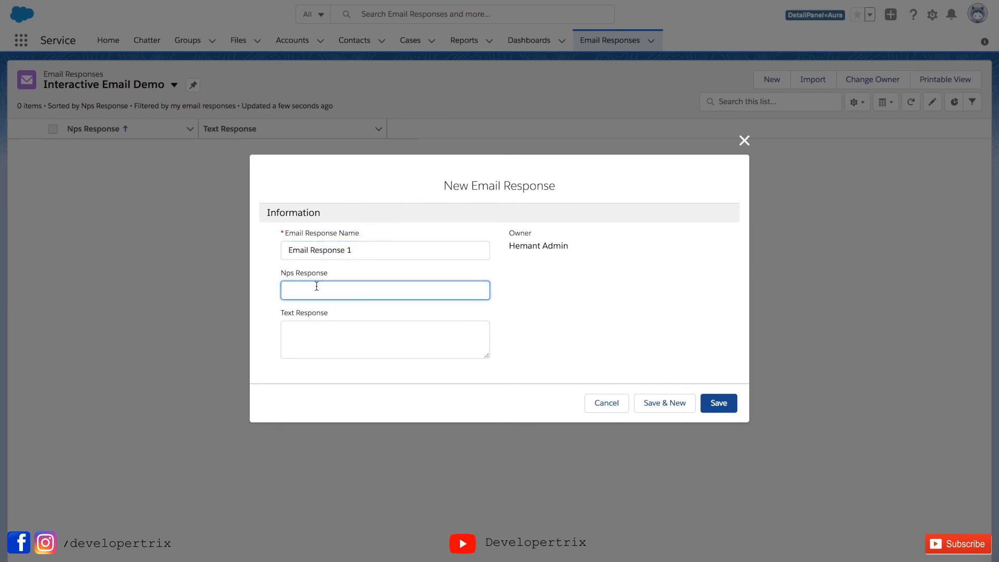
{"action": "type", "text": "9"}
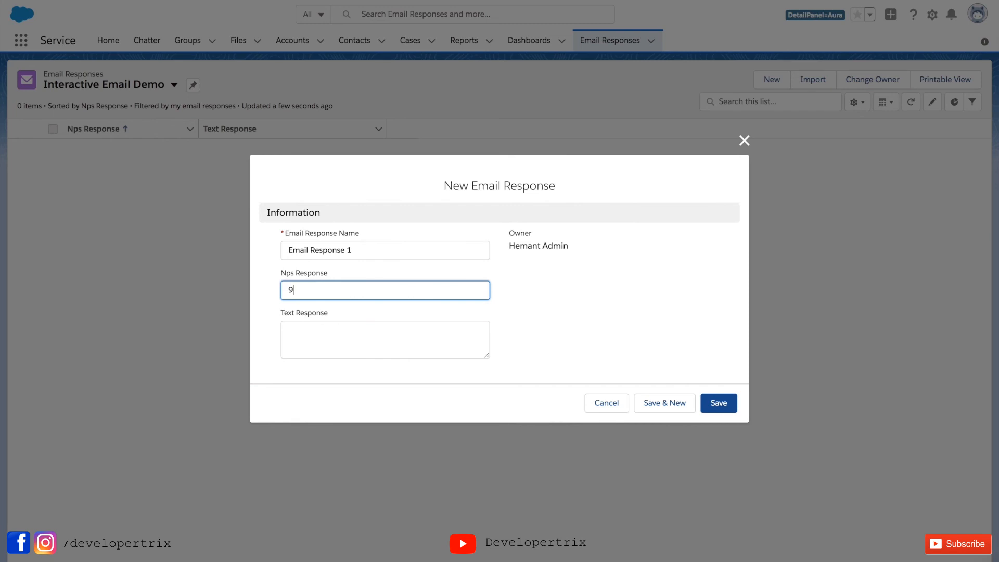
Step: Enter Text Response 'Service was good.' and save the record
{"action": "type", "text": "S"}
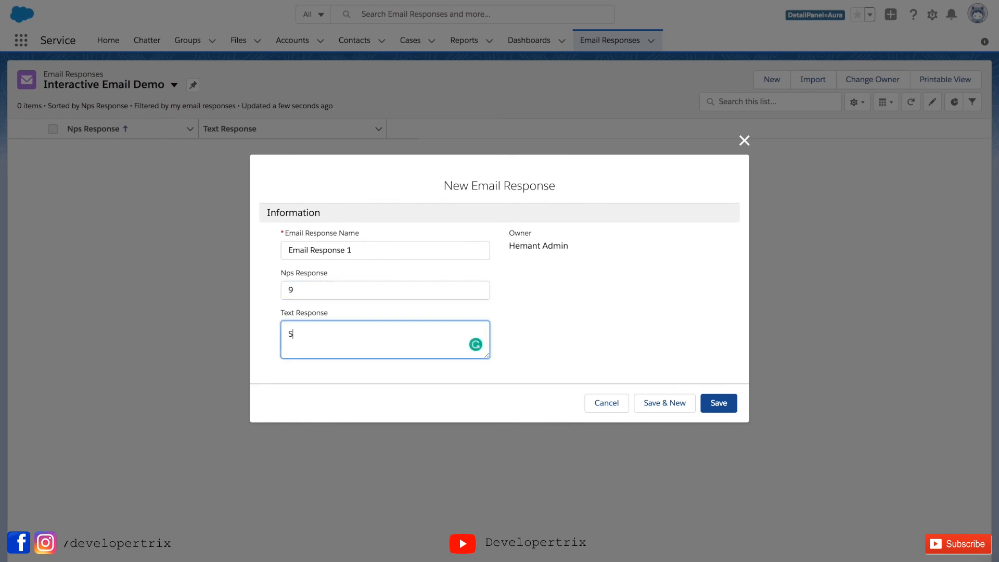
{"action": "type", "text": "ervice wa"}
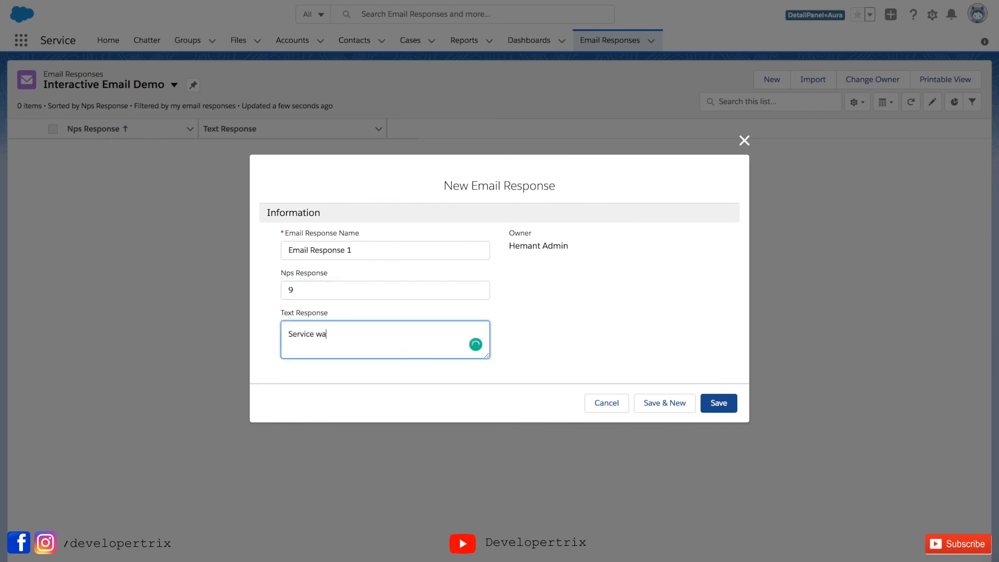
{"action": "type", "text": "s good."}
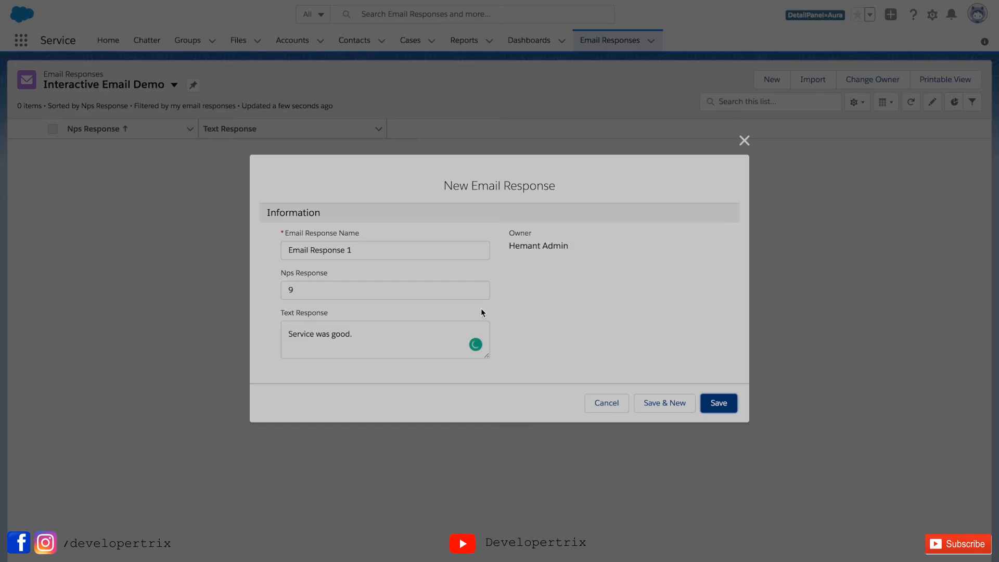
{"action": "left_click", "coordinate": [718, 403]}
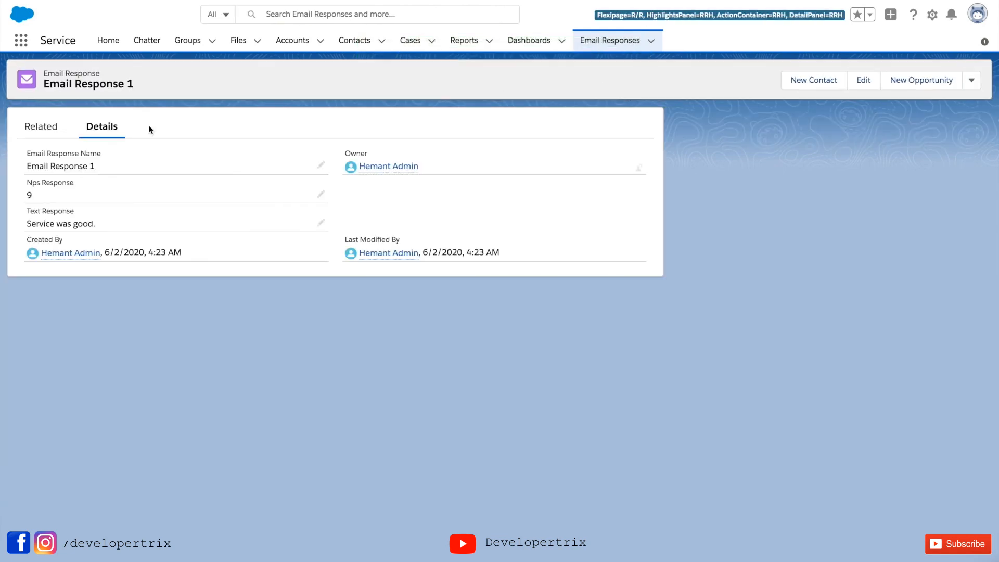
Step: Go back to the Email Responses tab showing the Interactive Email Demo list with the NPS 9 record
{"action": "left_click", "coordinate": [41, 126]}
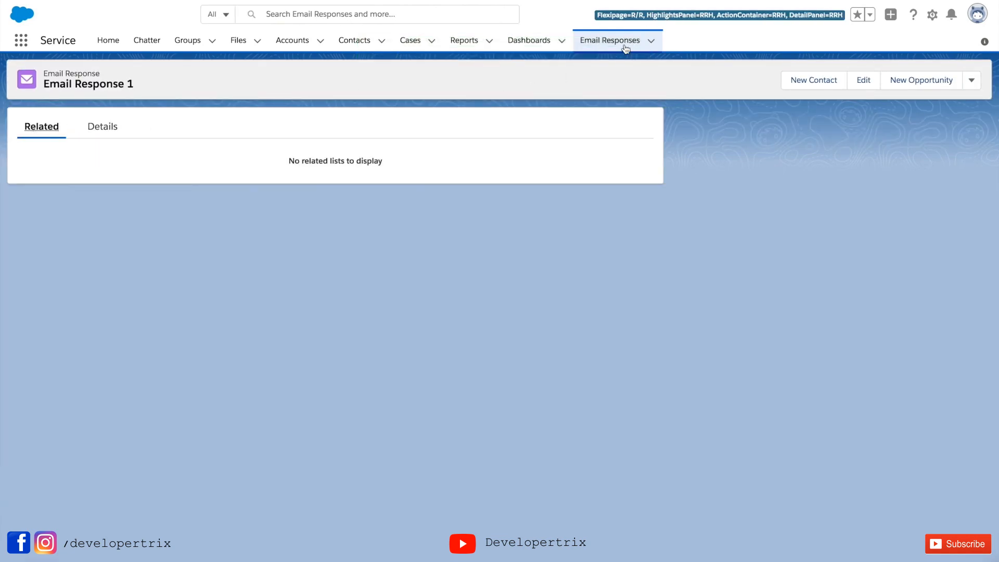
{"action": "left_click", "coordinate": [610, 40]}
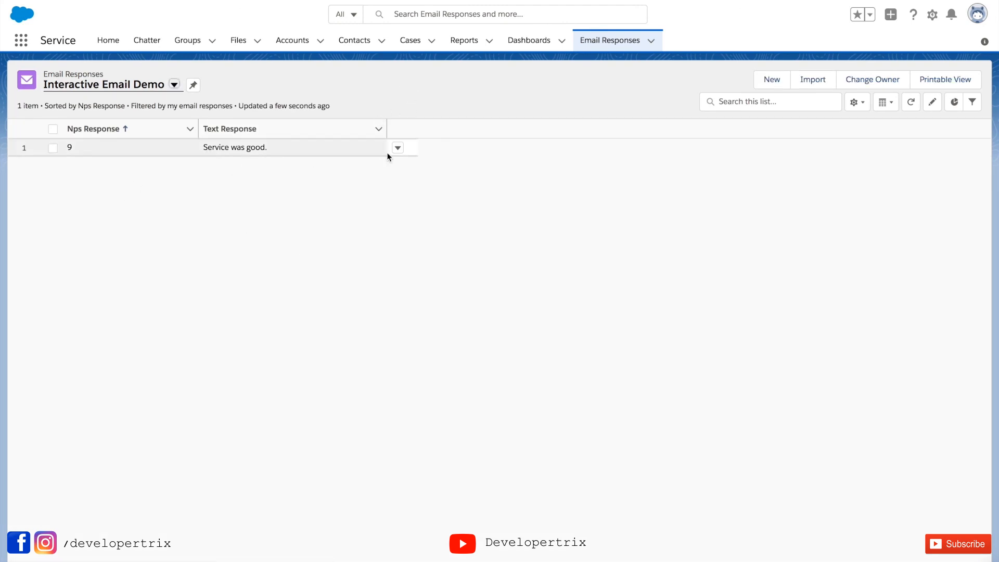
{"action": "mouse_move", "coordinate": [221, 186]}
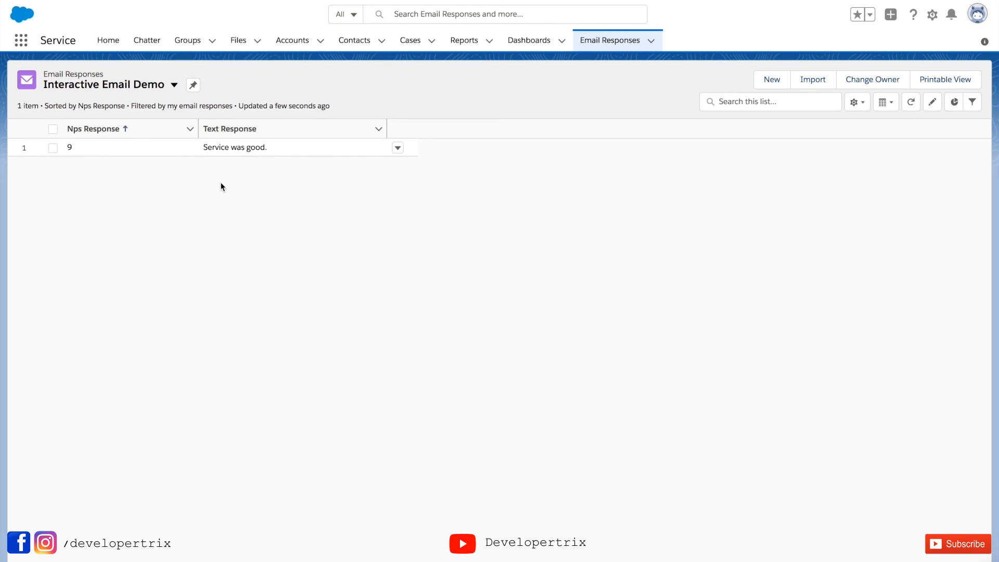
{"action": "mouse_move", "coordinate": [270, 208]}
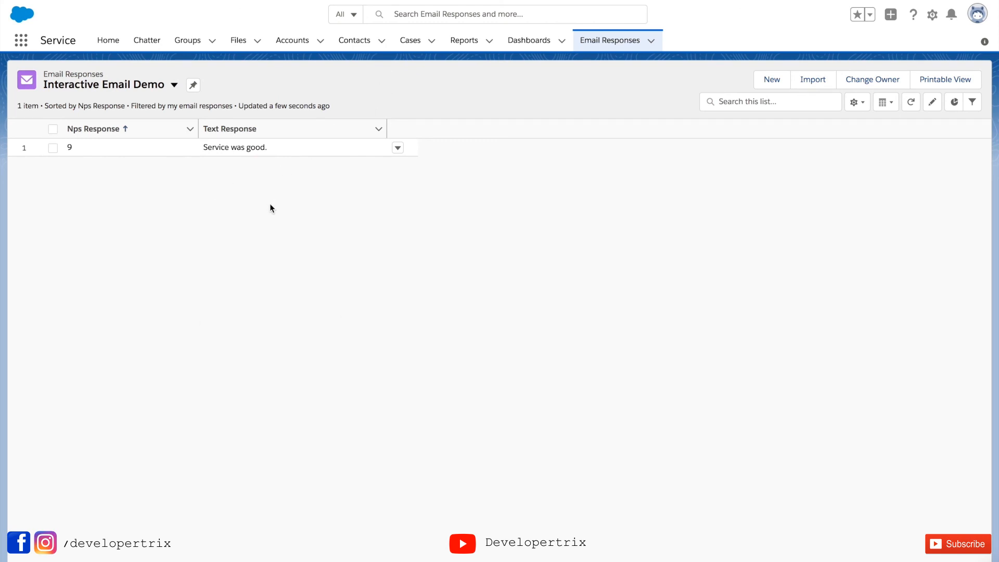
{"action": "mouse_move", "coordinate": [392, 89]}
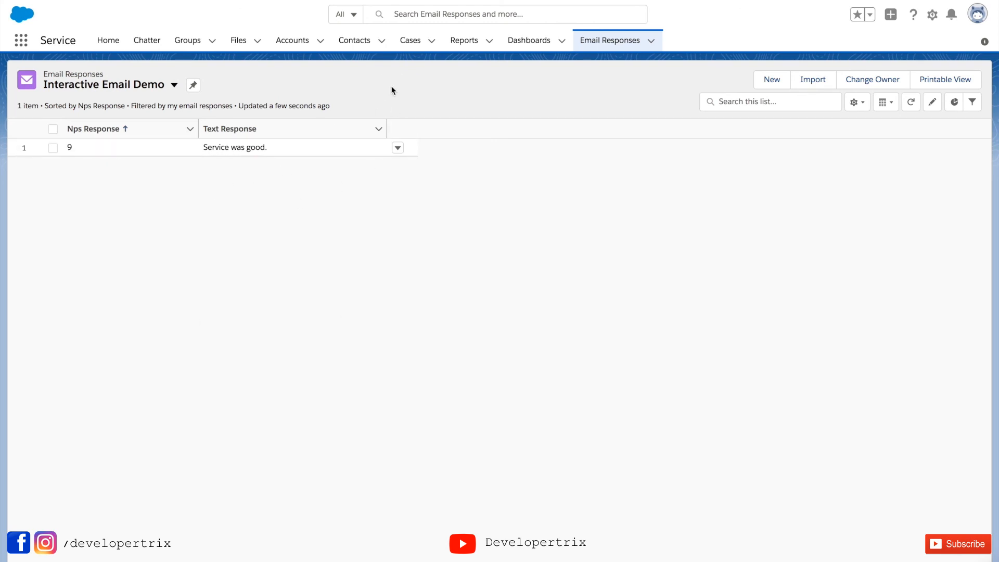